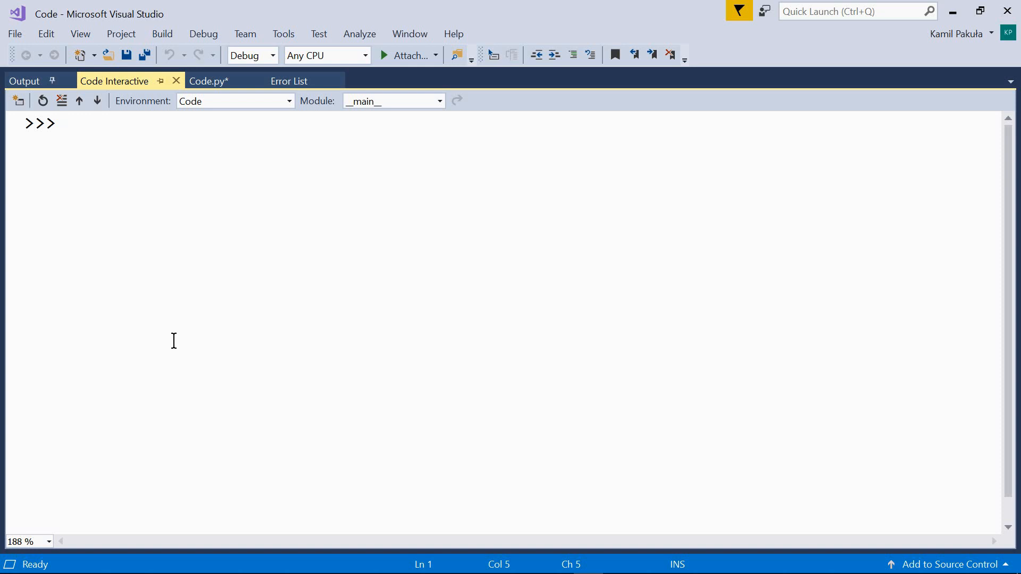
mouse_move(177, 340)
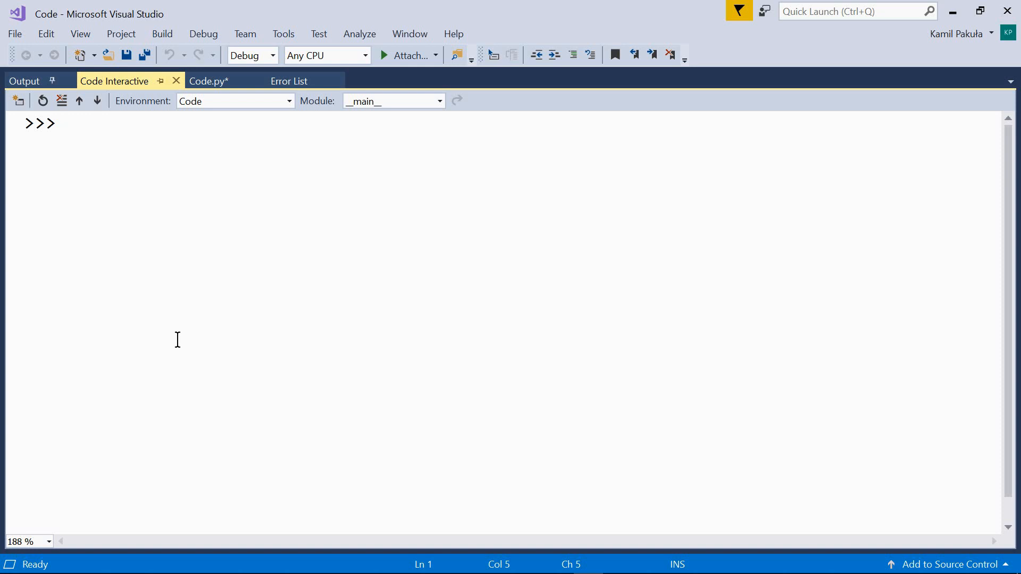
mouse_move(159, 251)
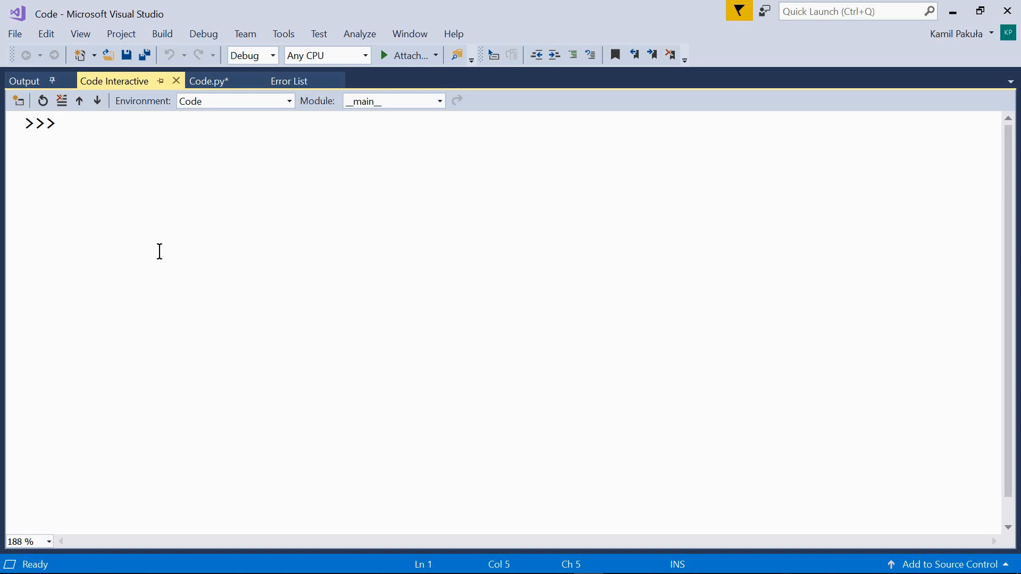
Enter the adjacent literals "Hello " "kids." at the prompt, yielding 'Hello kids.'.
type("\"Hello \" \"kids.\"")
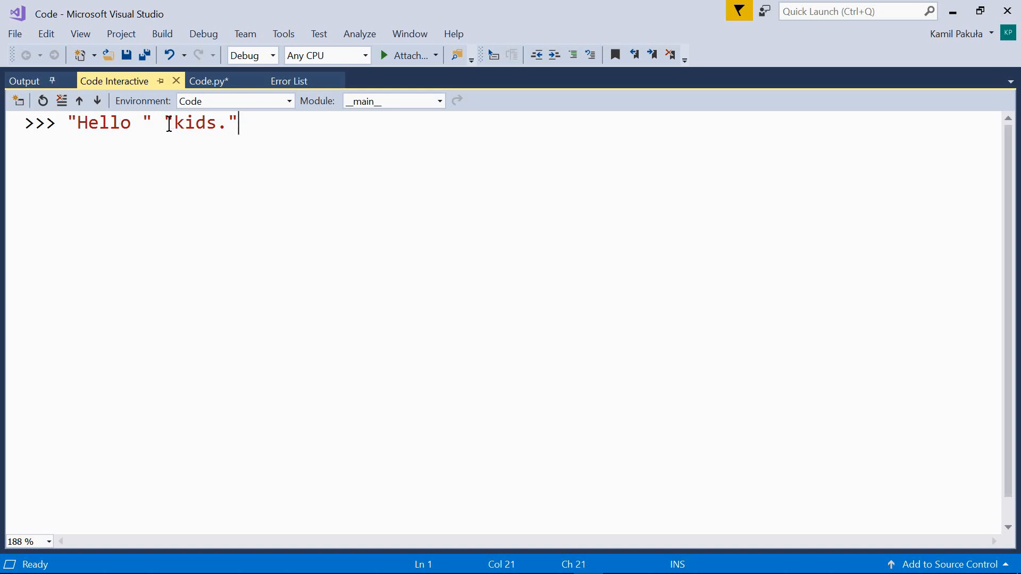
mouse_move(162, 127)
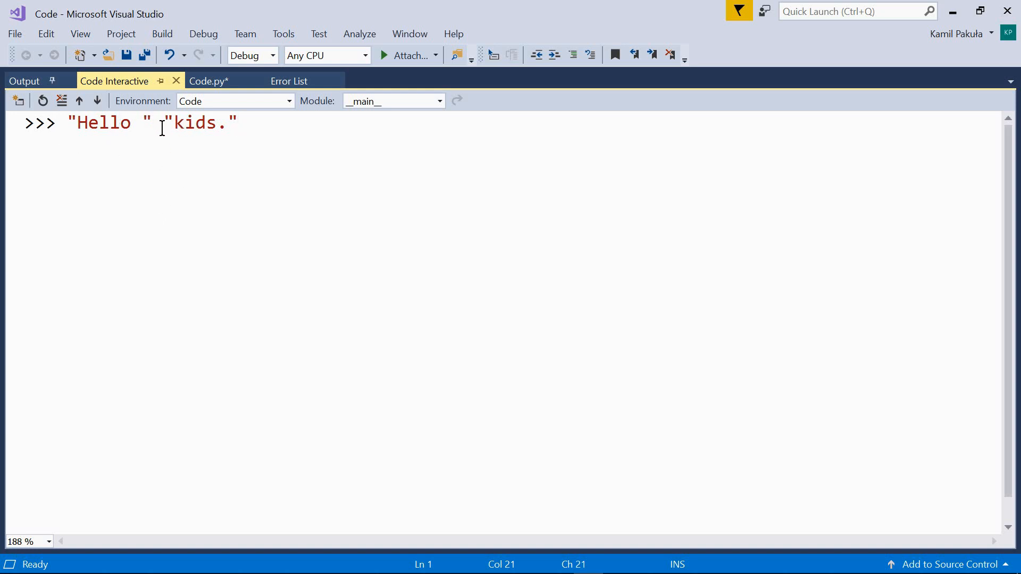
mouse_move(273, 136)
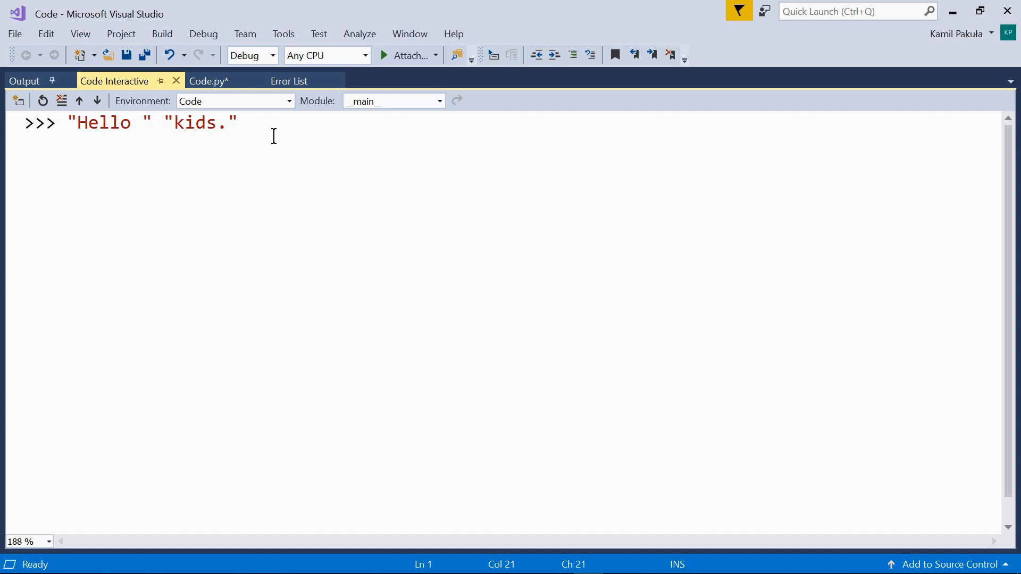
mouse_move(287, 185)
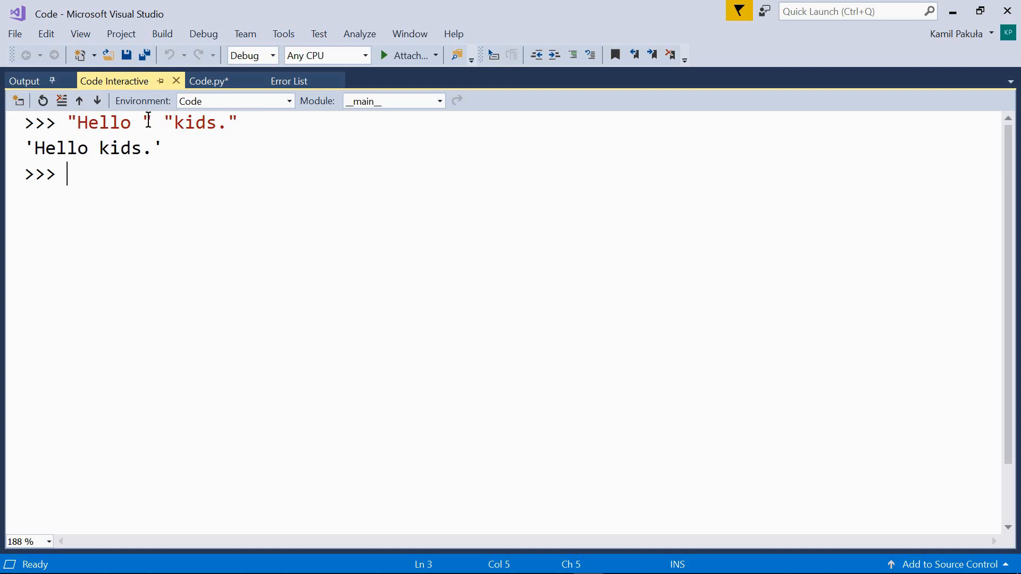
mouse_move(51, 125)
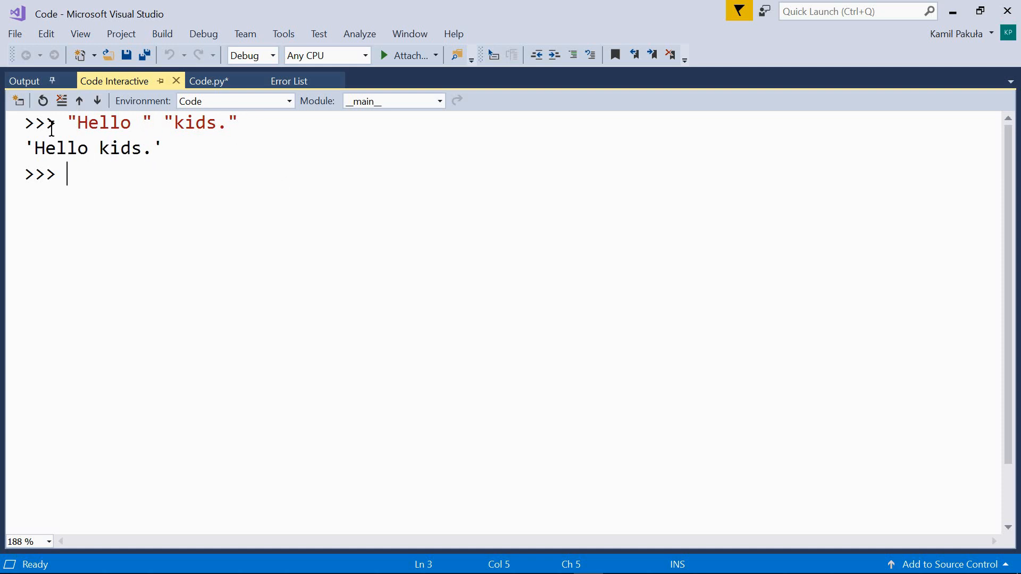
mouse_move(220, 208)
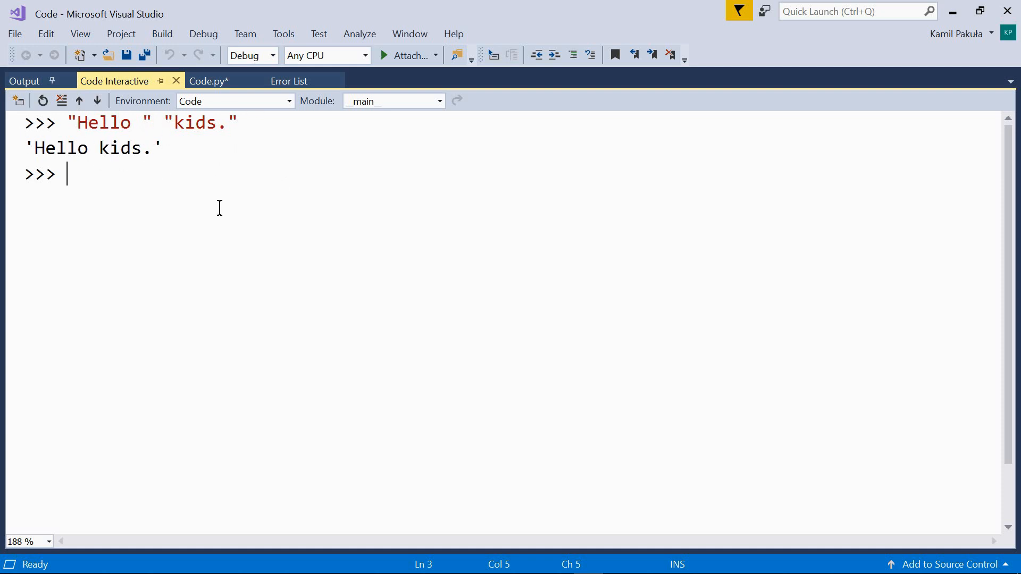
mouse_move(215, 247)
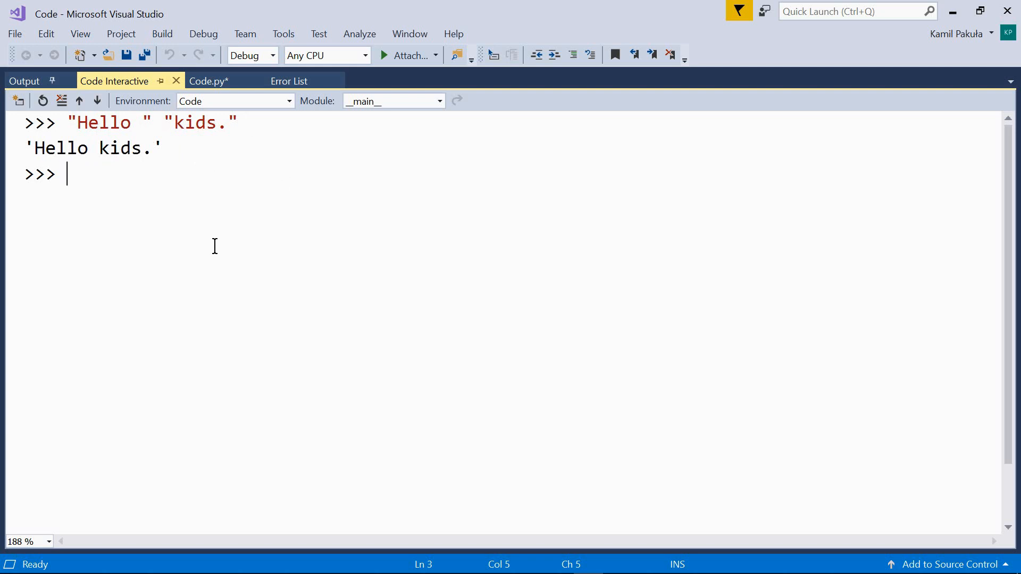
Evaluate "Hello ""kids." with no space between the literals, again giving 'Hello kids.'.
type("\"Hello \" \"kids.\"")
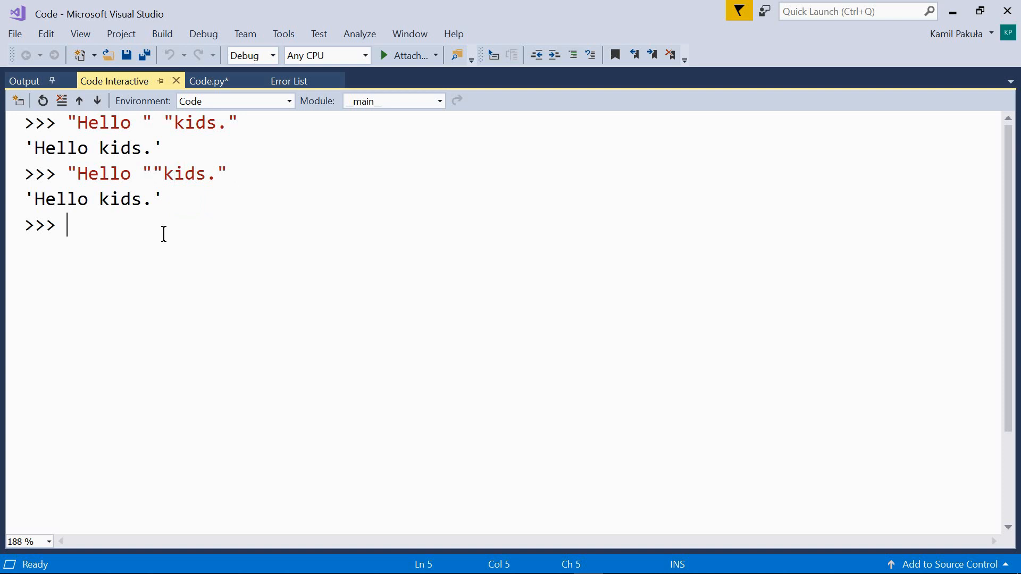
mouse_move(175, 150)
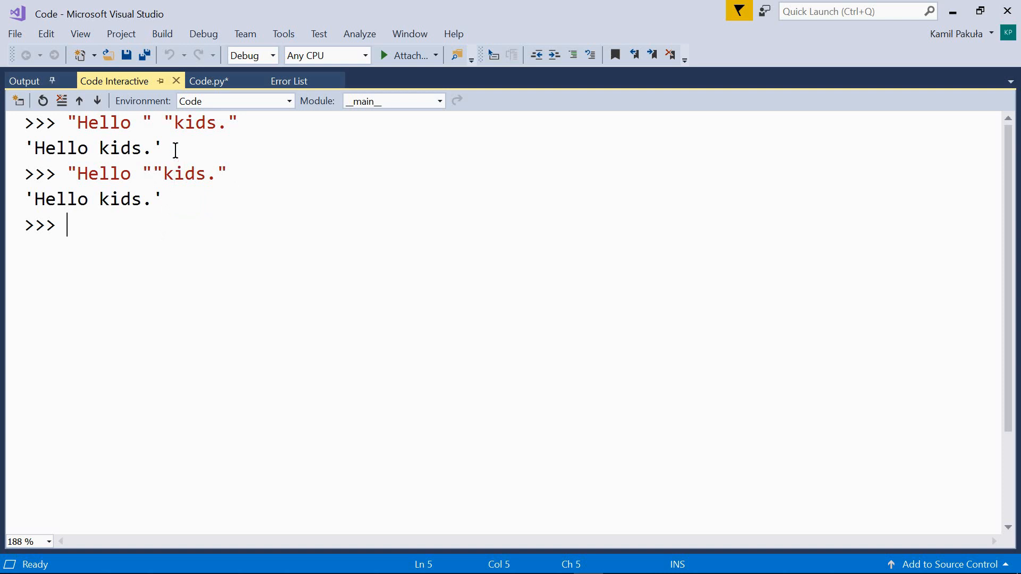
mouse_move(161, 124)
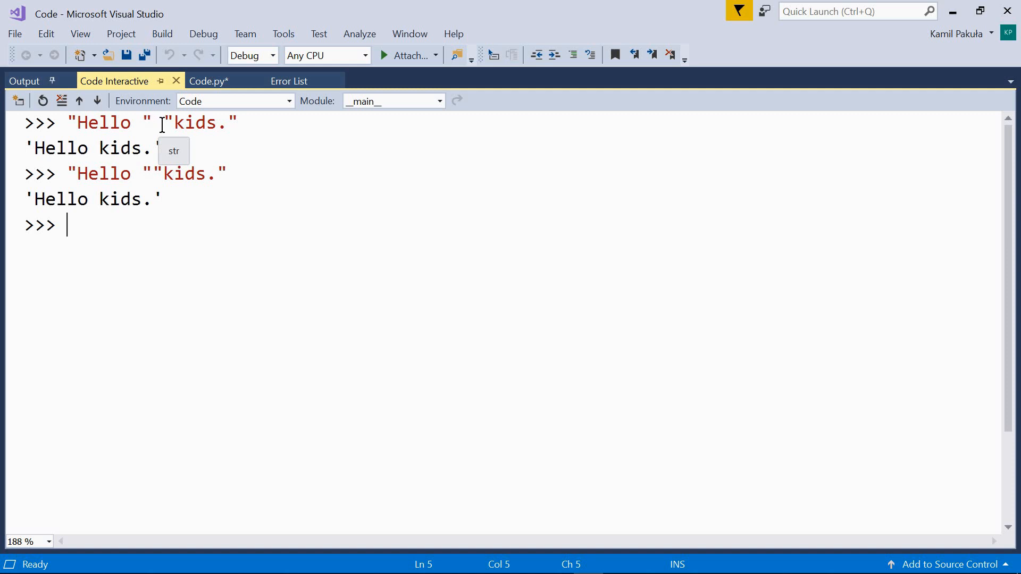
mouse_move(164, 256)
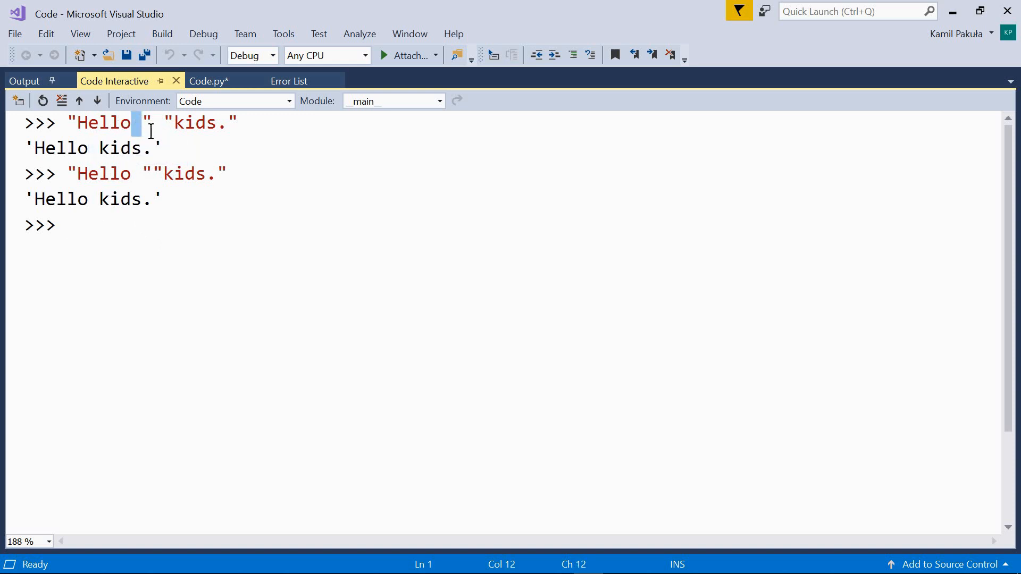
mouse_move(120, 213)
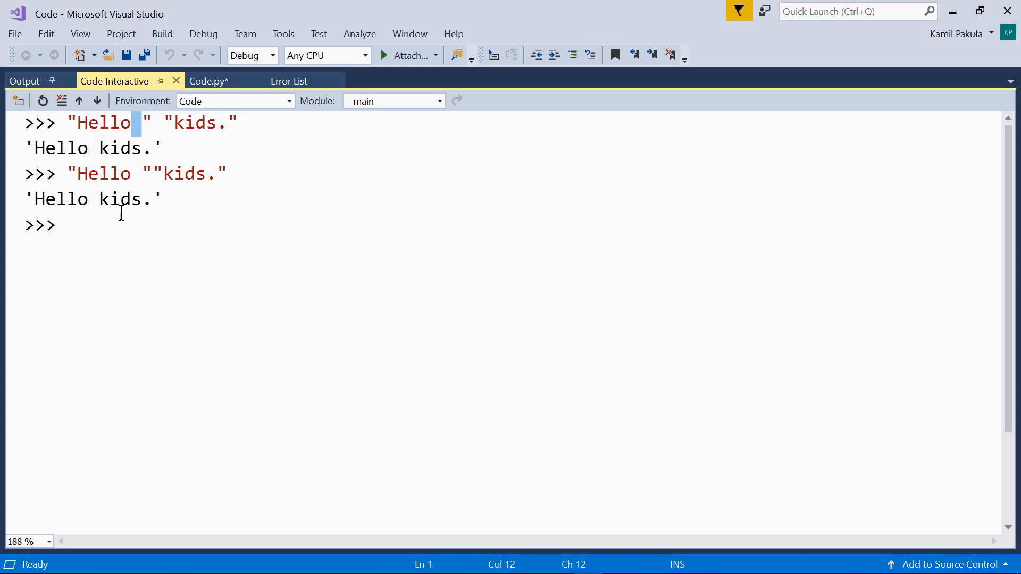
left_click(218, 338)
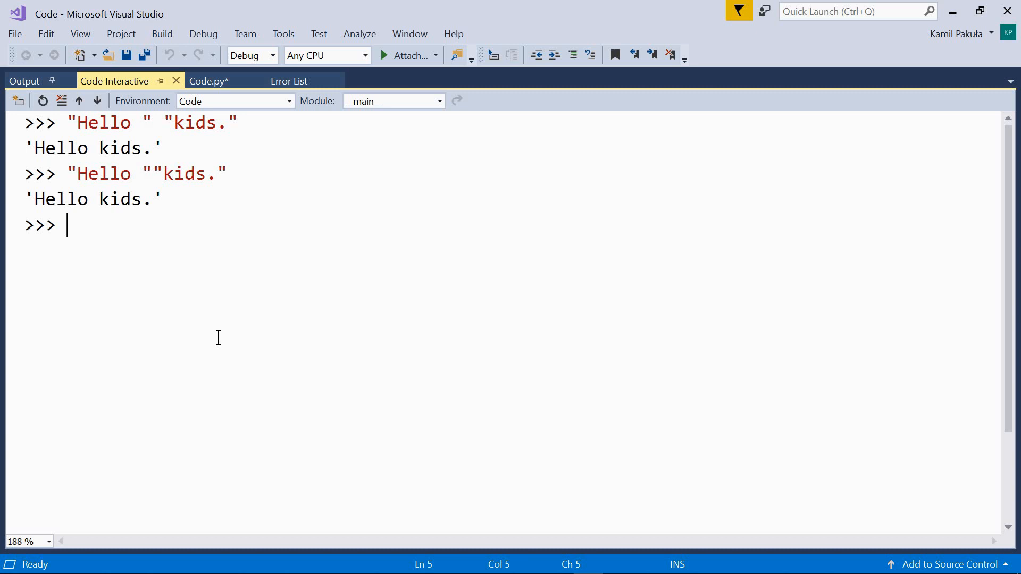
Assign greeting = "Hello" at the interactive prompt.
type("gre")
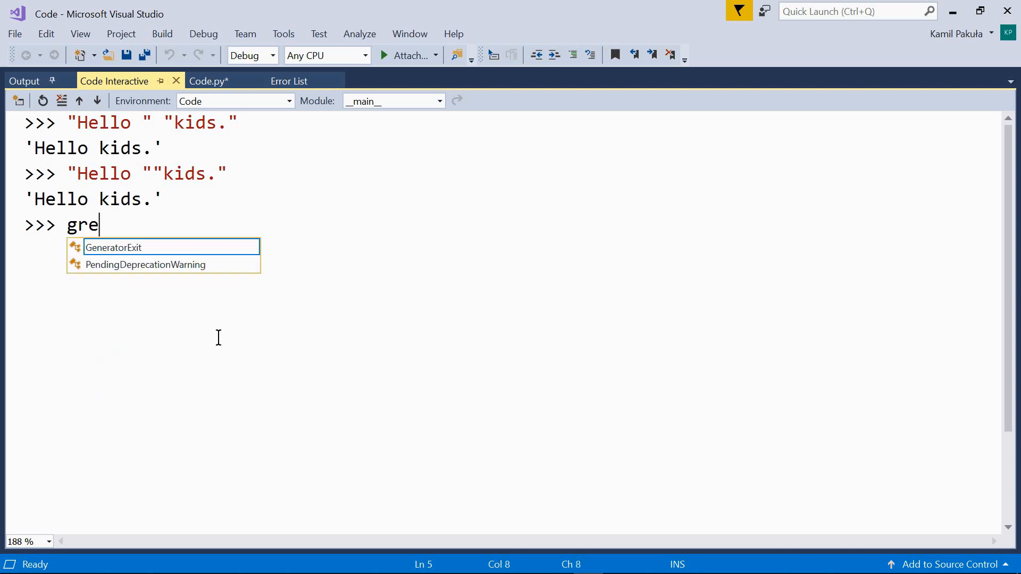
type("eting")
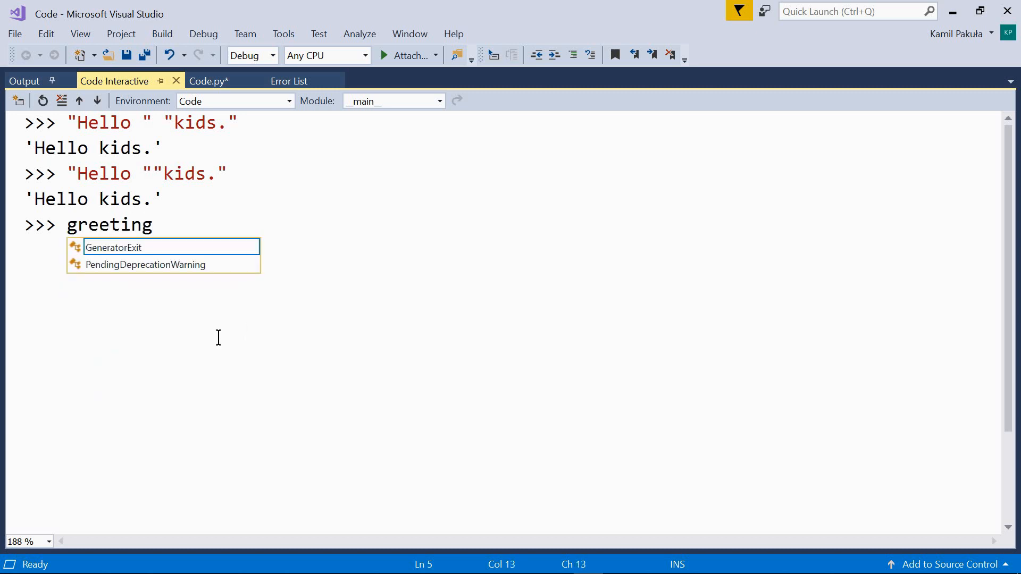
key("Escape")
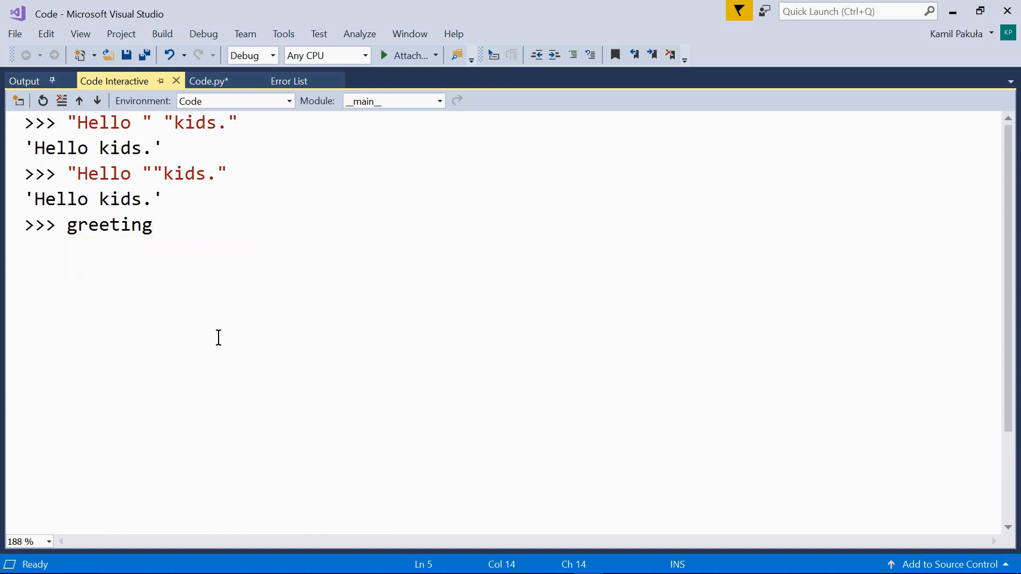
type("= \"\"")
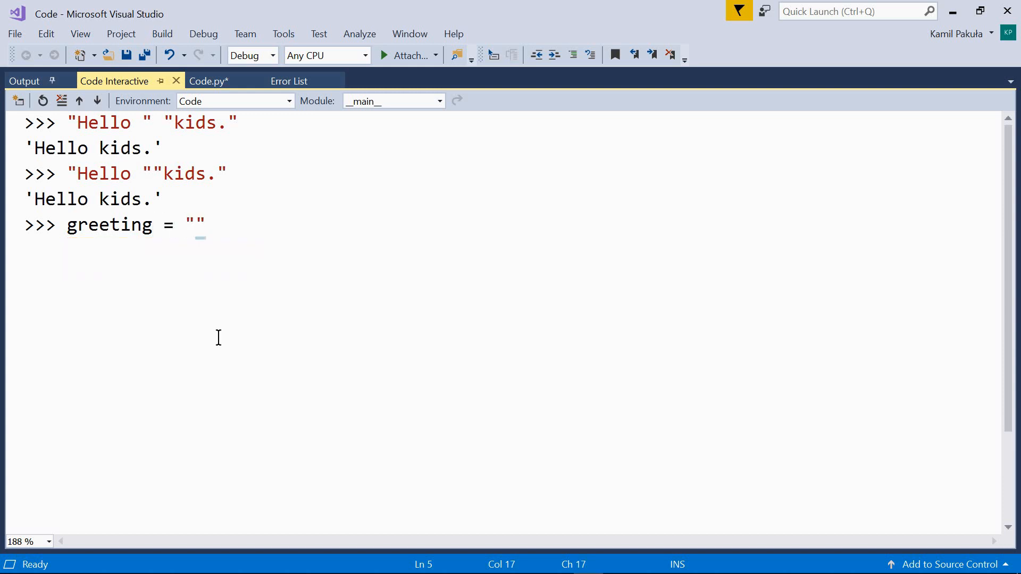
type("Hello")
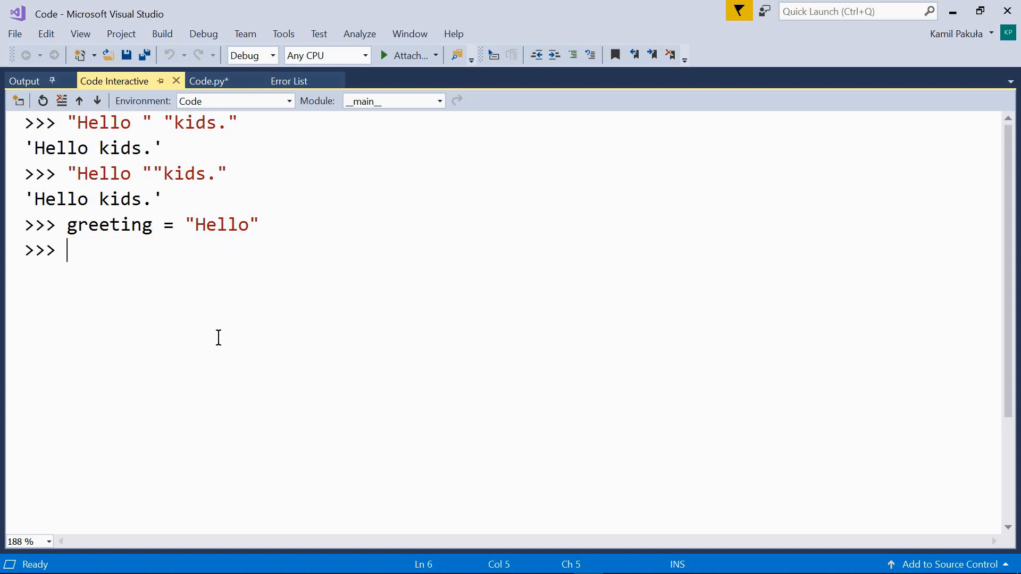
Enter greeting "kids." with no operator, raising a SyntaxError.
type("greeting")
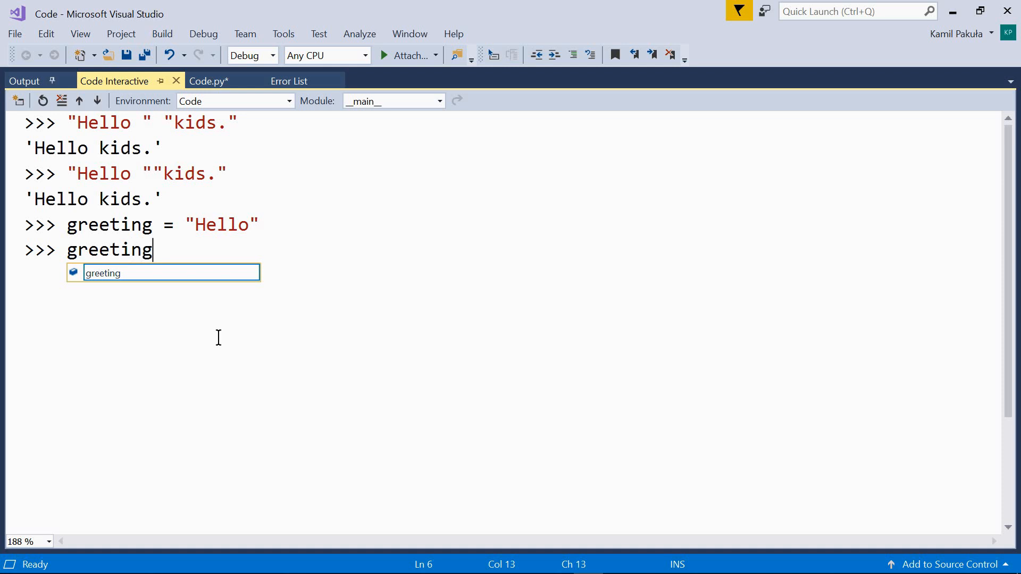
type("\"")
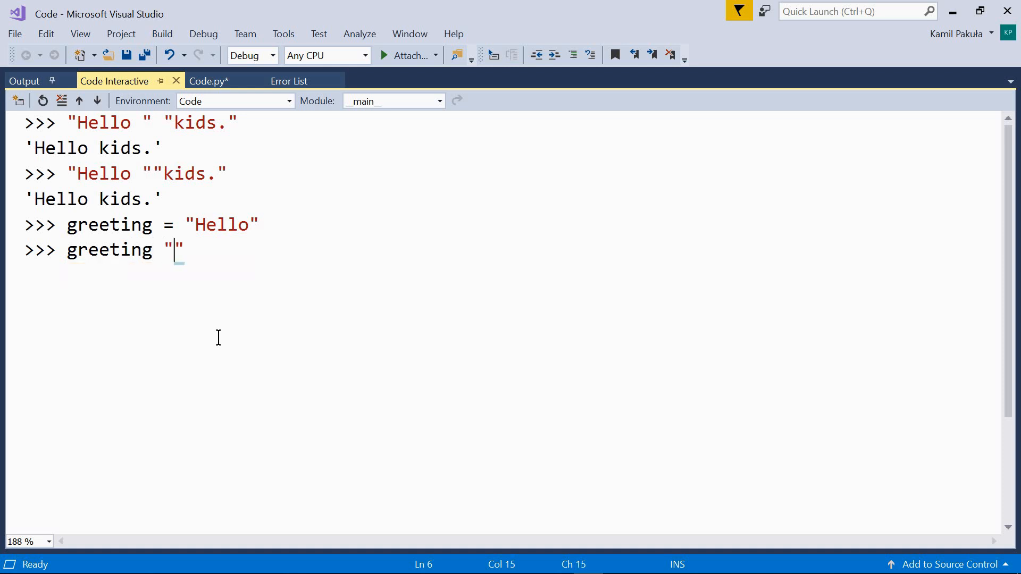
type("ki")
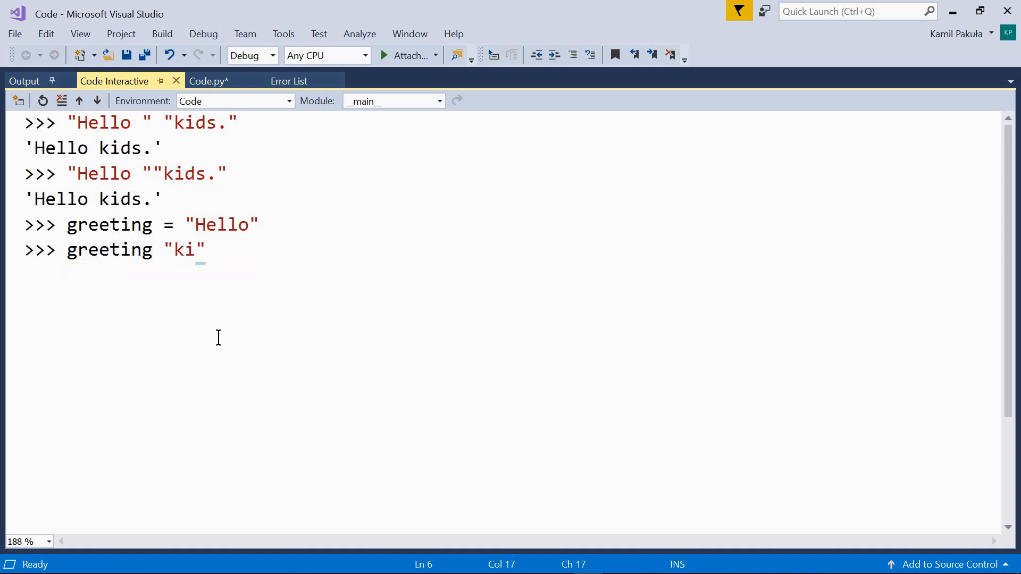
type("ds")
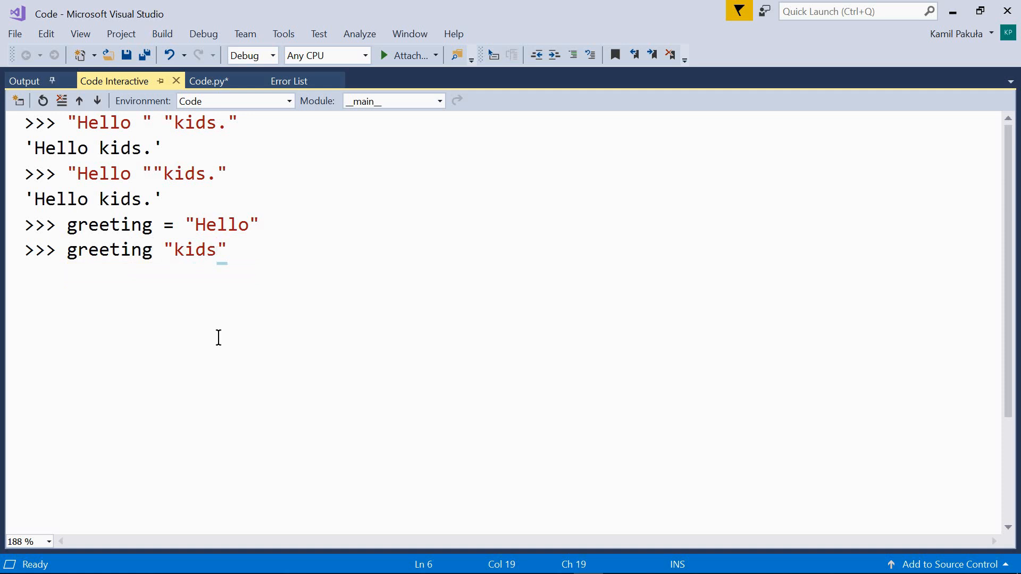
type(".\"")
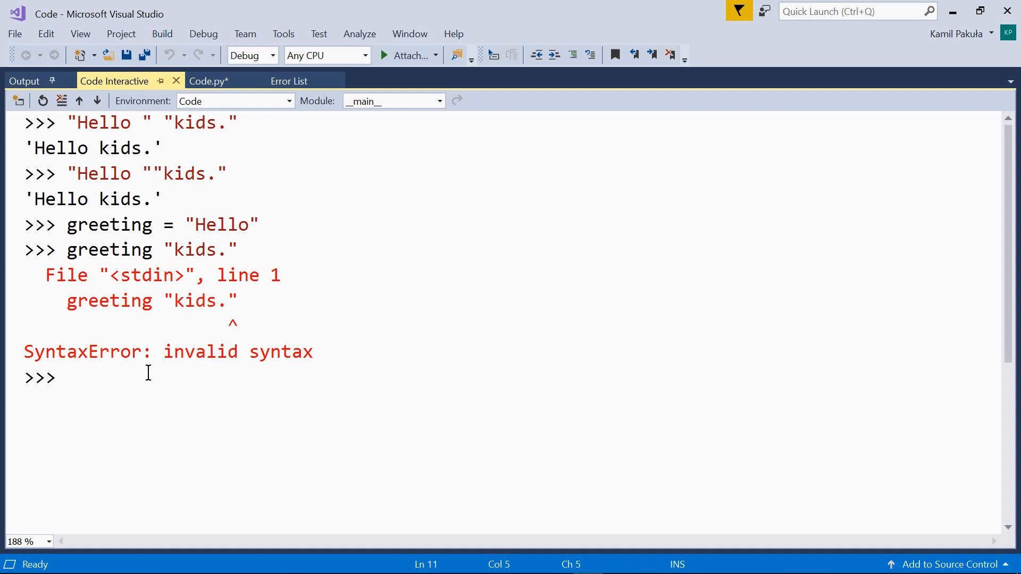
mouse_move(104, 250)
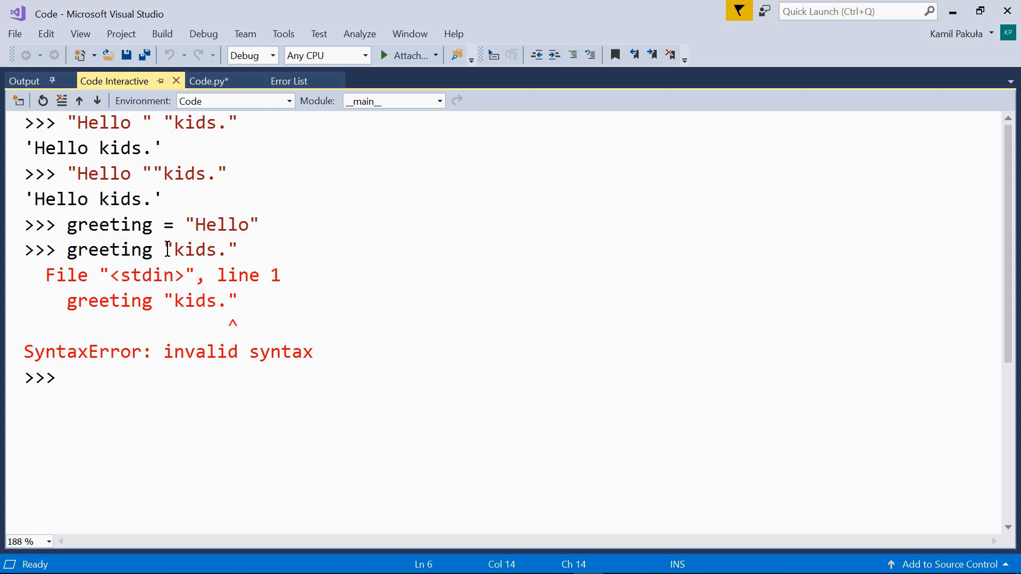
left_click_drag(162, 249, 238, 249)
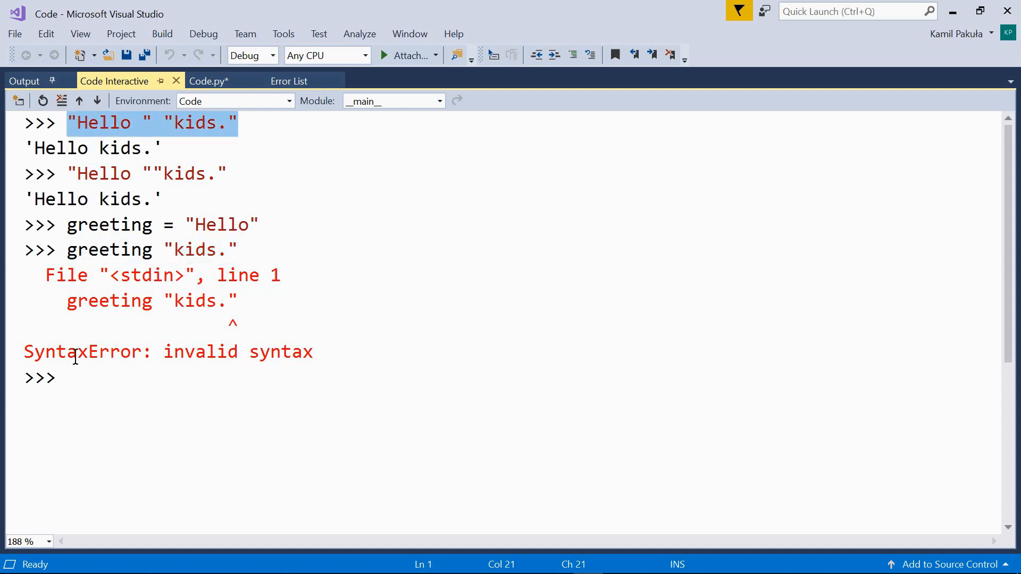
left_click(364, 394)
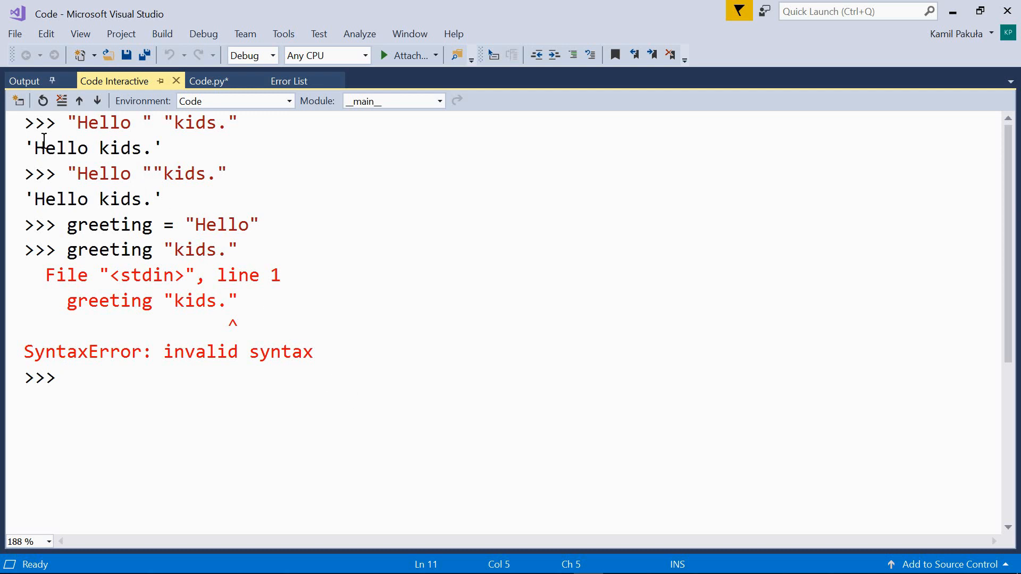
left_click(242, 124)
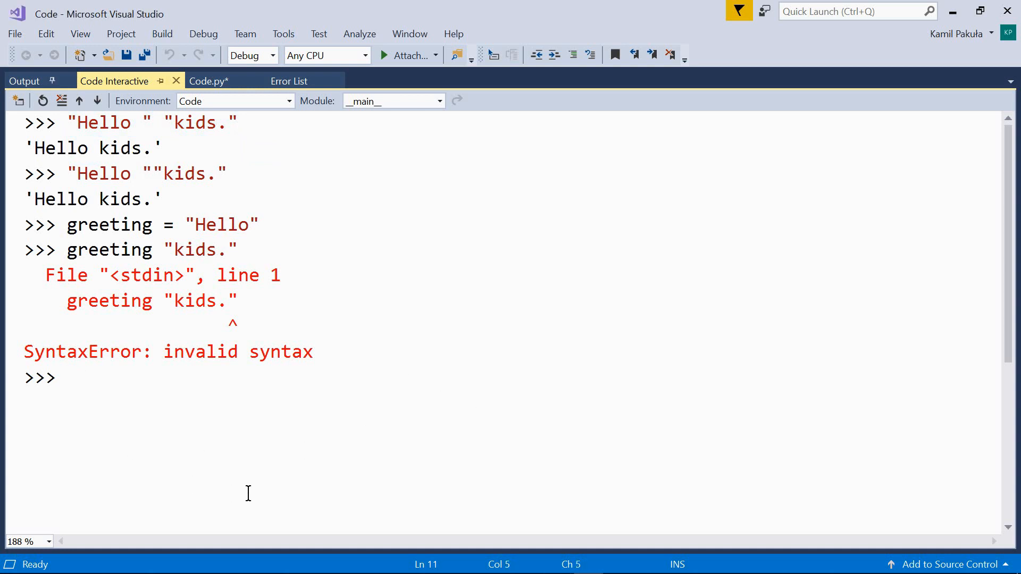
Evaluate "Hello" + " " + "kids!" giving 'Hello kids!', then begin the daughter line.
type("\"Hello\" + \" \" + \"kids!\"")
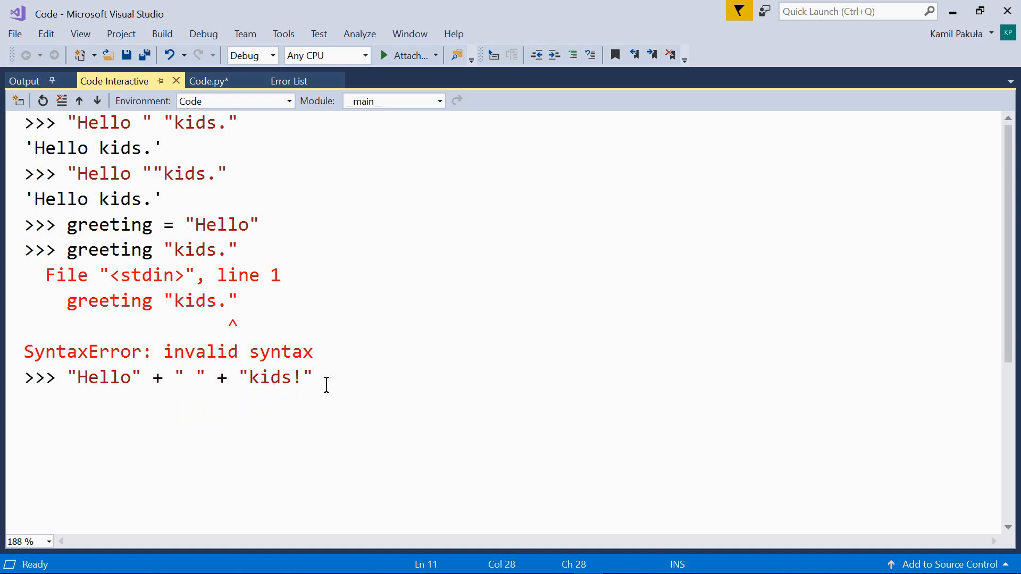
mouse_move(349, 394)
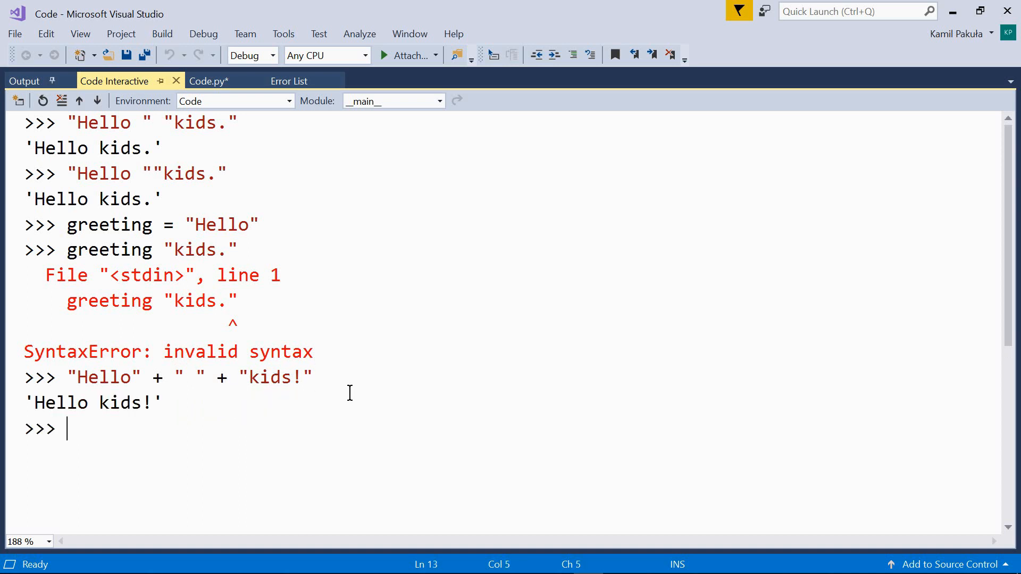
mouse_move(363, 406)
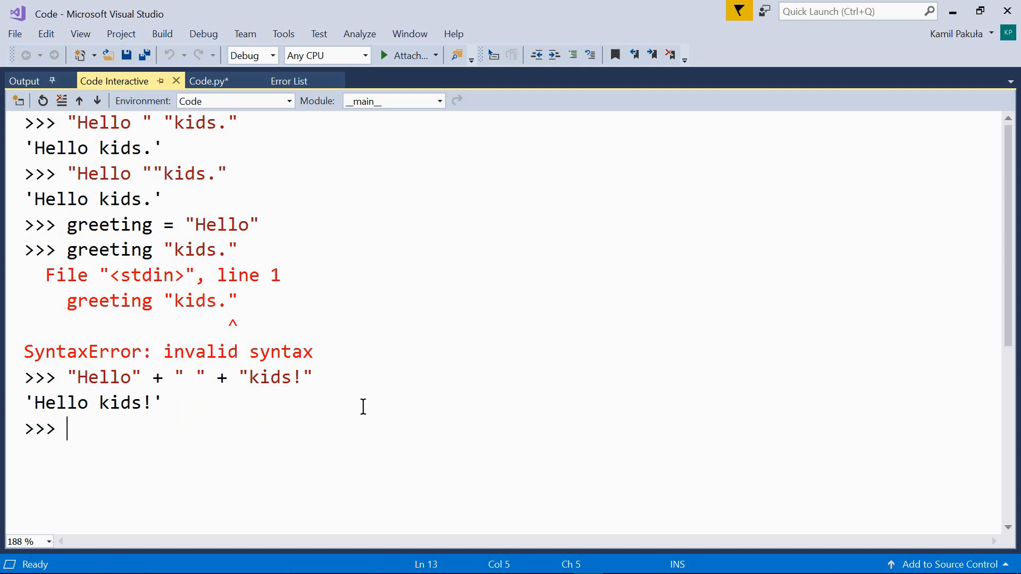
mouse_move(366, 409)
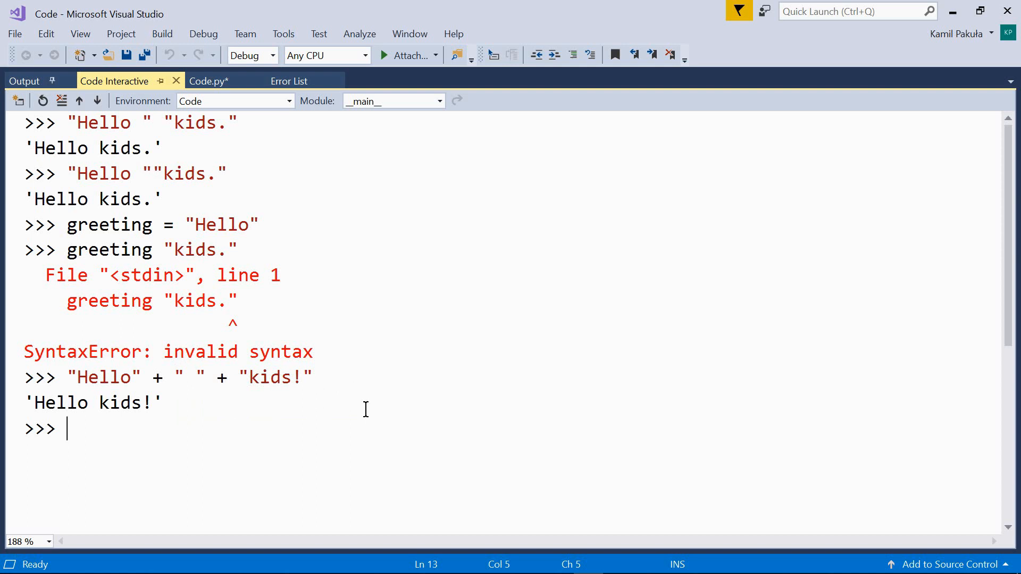
type("daughter =")
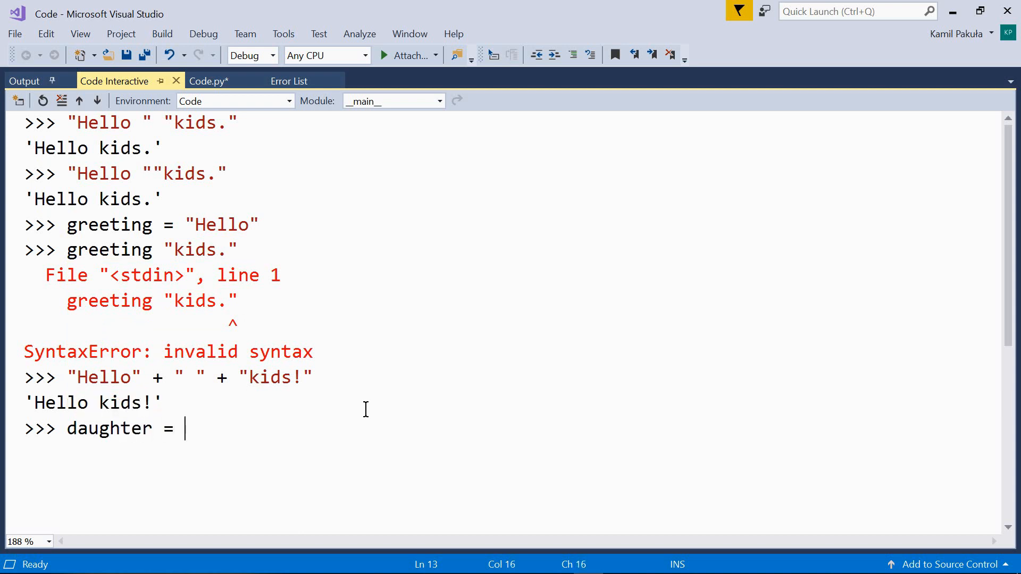
Define daughter = "Alice" and son = "Josh".
type("\"A")
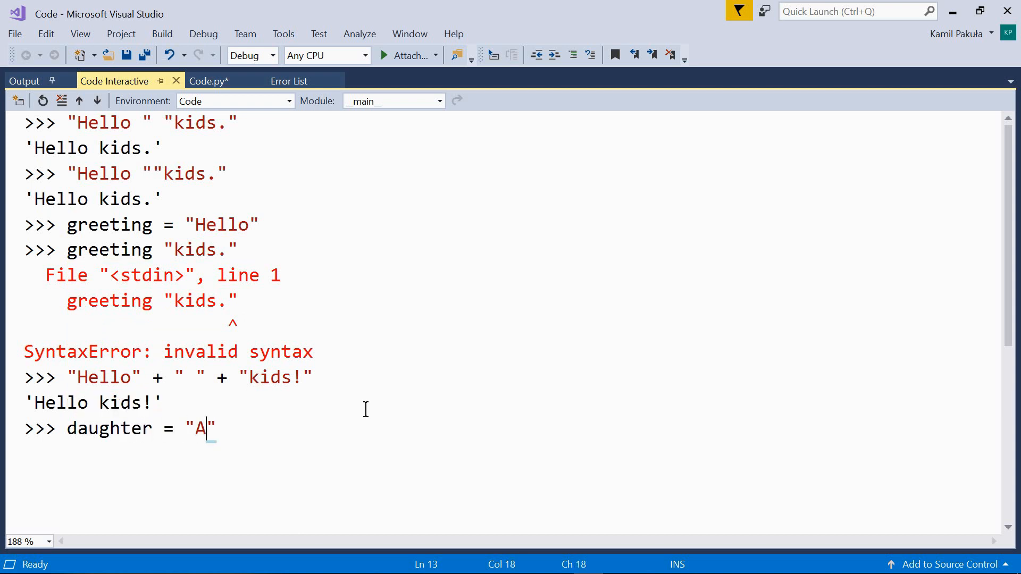
type("lice")
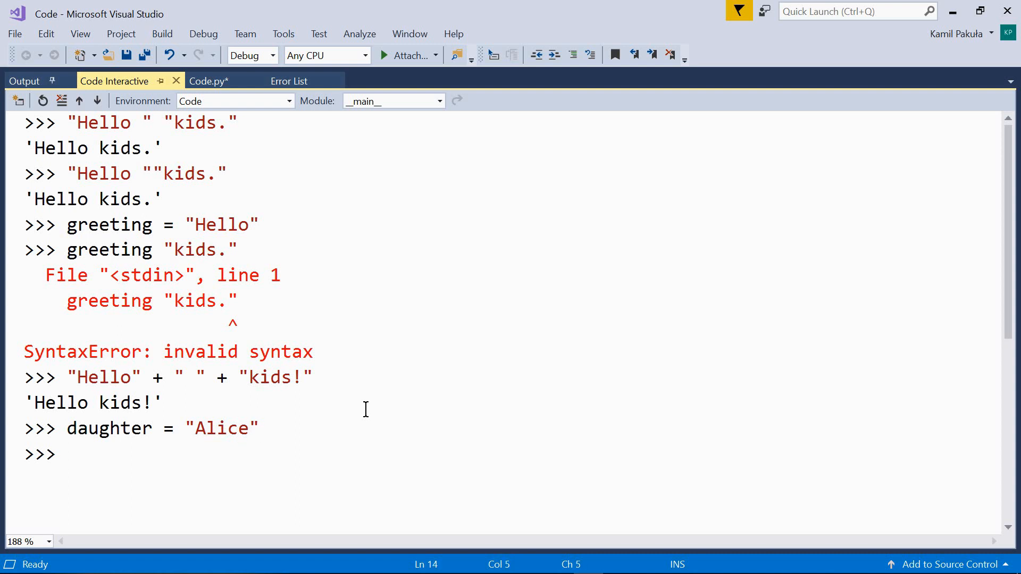
type("son =")
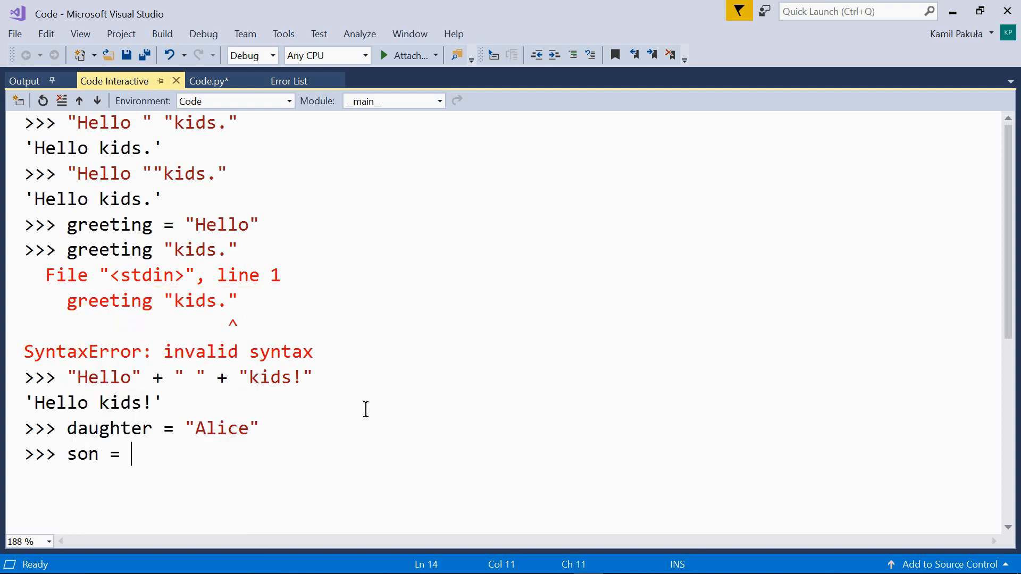
type("\"\"")
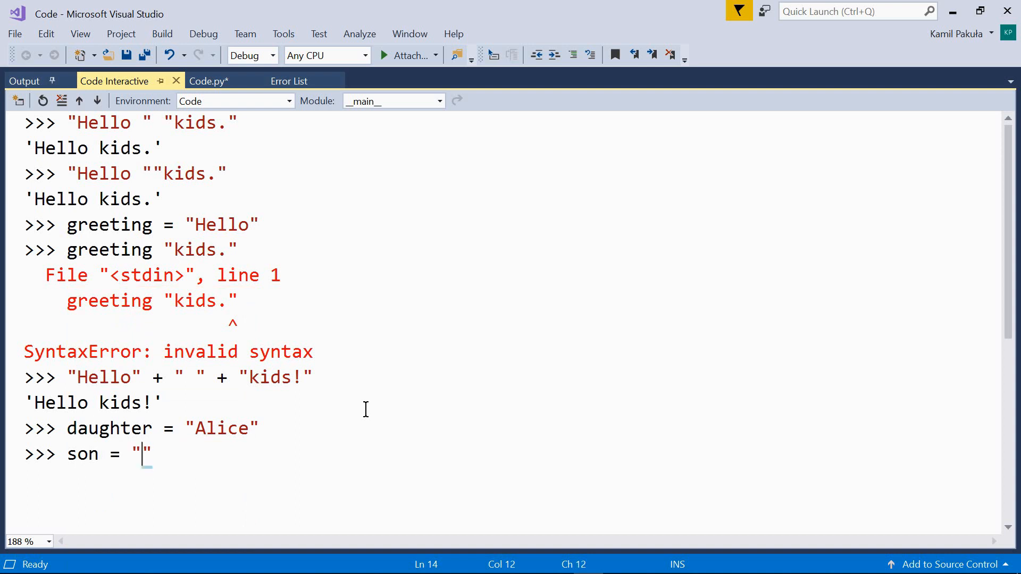
type("Josh")
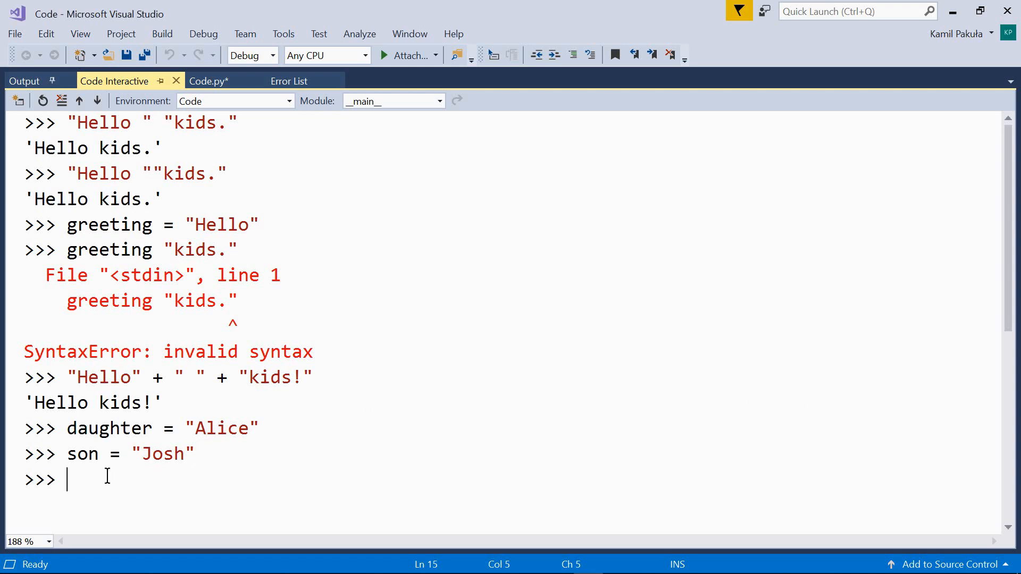
Evaluate "I have a present for " + daughter + " and " + son + ".".
scroll("down", 3)
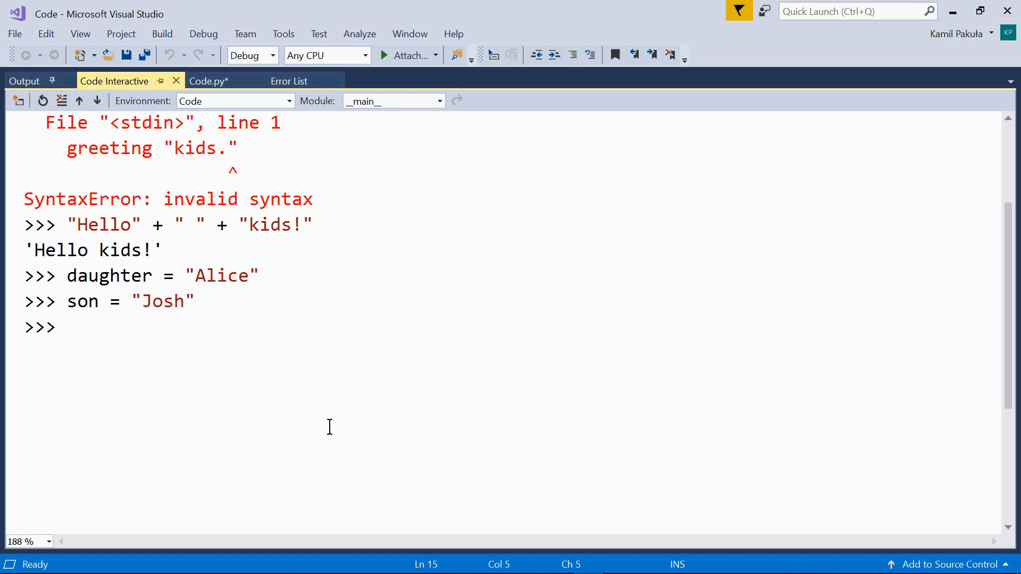
type("\"I have a present for \" + daughter + \" and \" + son + \".\"")
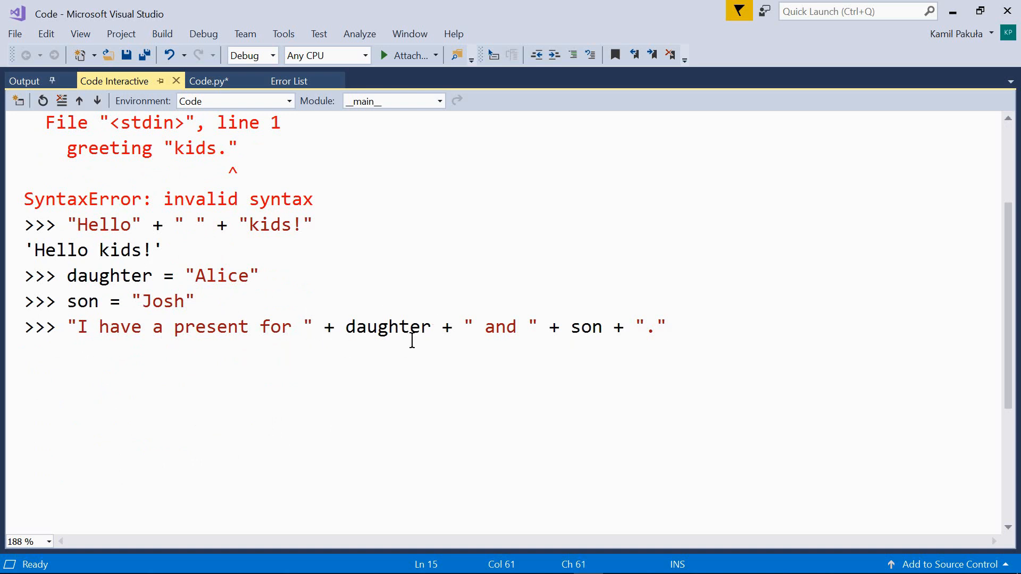
mouse_move(359, 374)
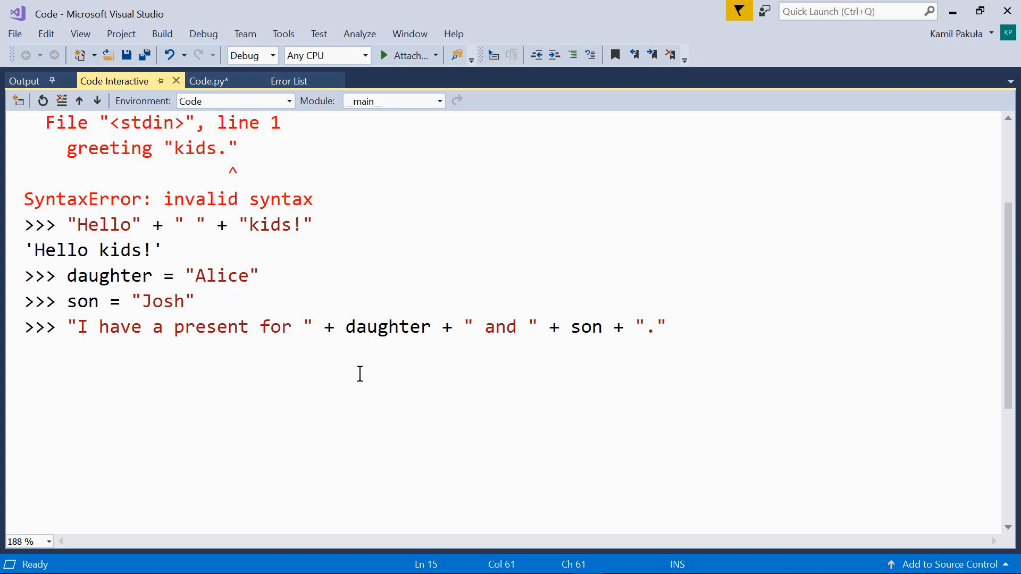
mouse_move(514, 347)
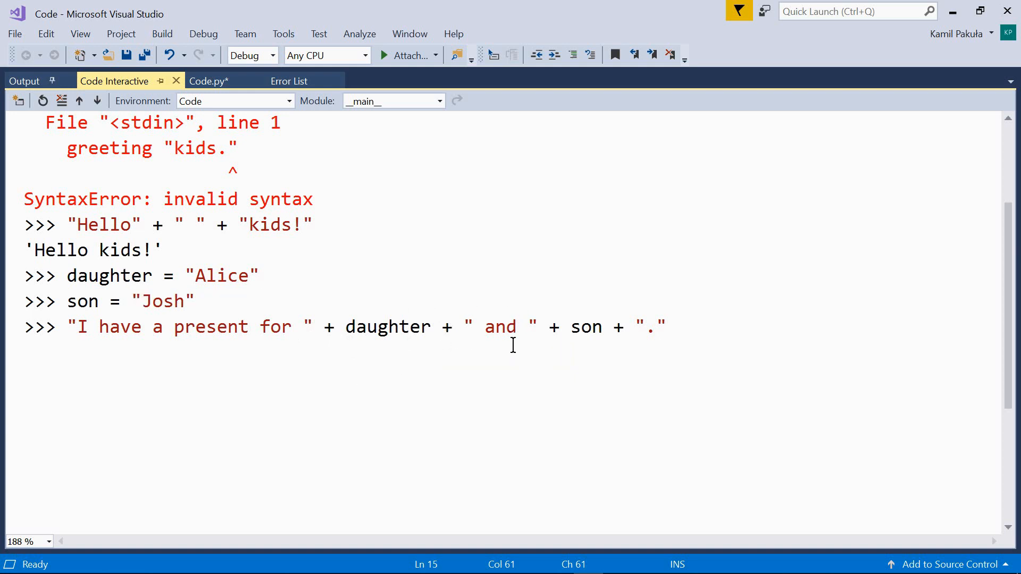
mouse_move(584, 313)
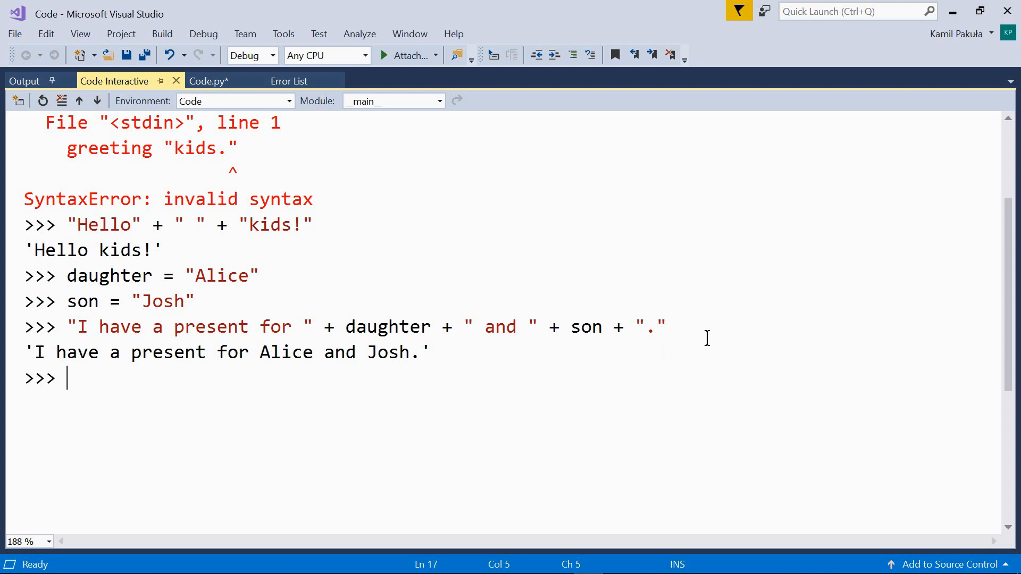
mouse_move(304, 379)
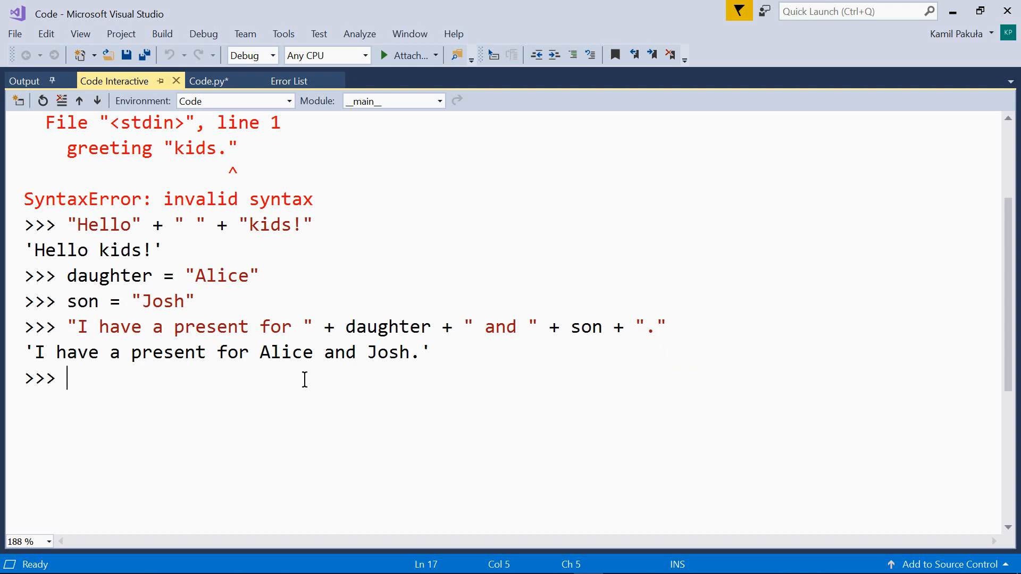
mouse_move(536, 348)
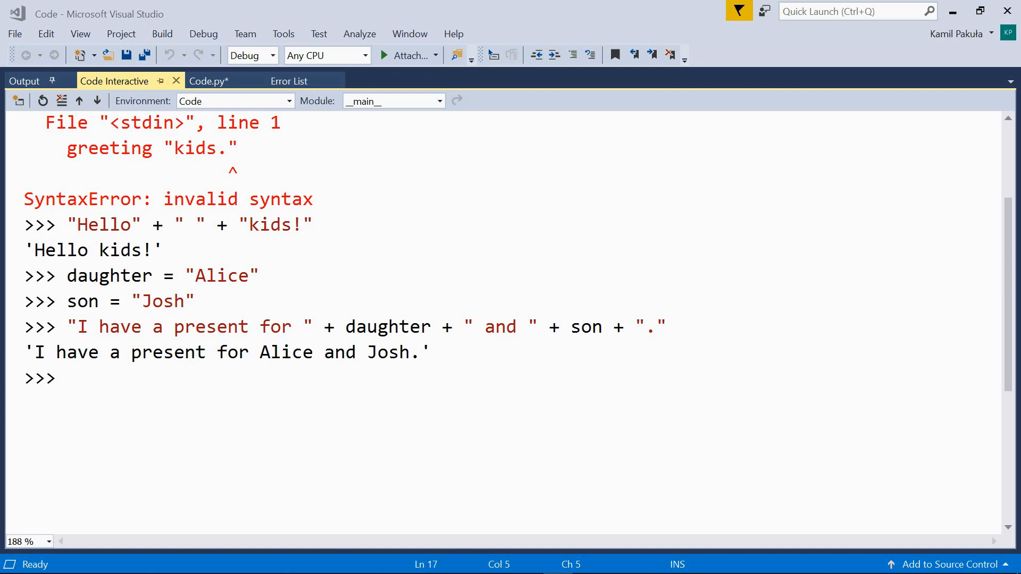
mouse_move(800, 349)
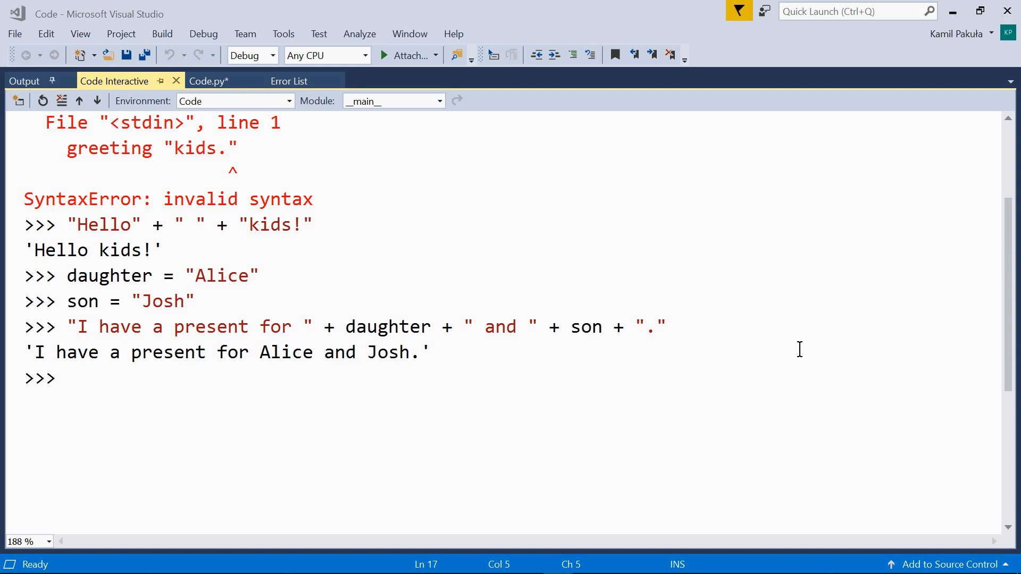
Evaluate "It's s" + "o" * 10 + " good!" and highlight the ten repeated o's in the result.
key("enter")
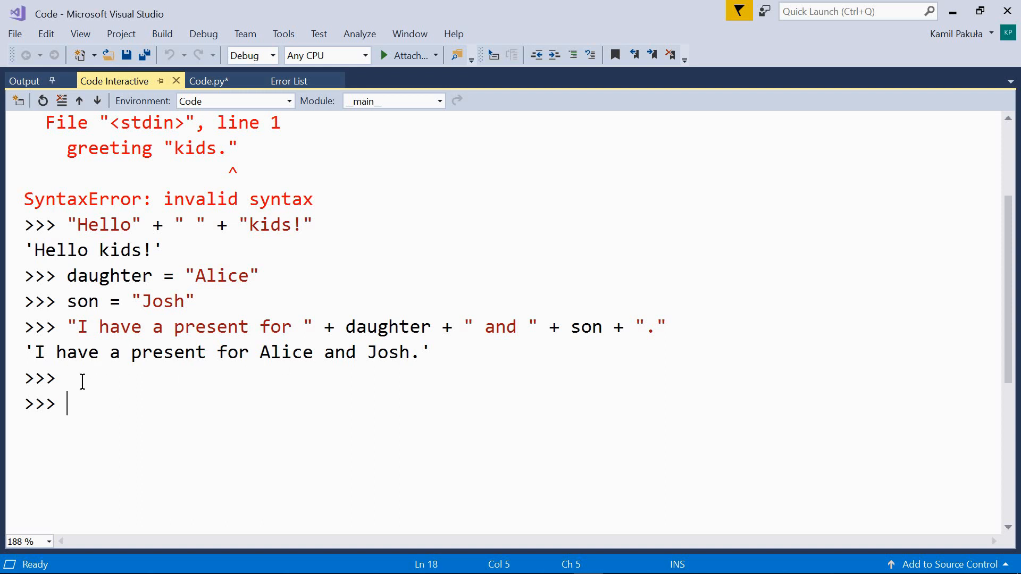
type("\"It's s\" + \"o\" * 10 + \" good!\"")
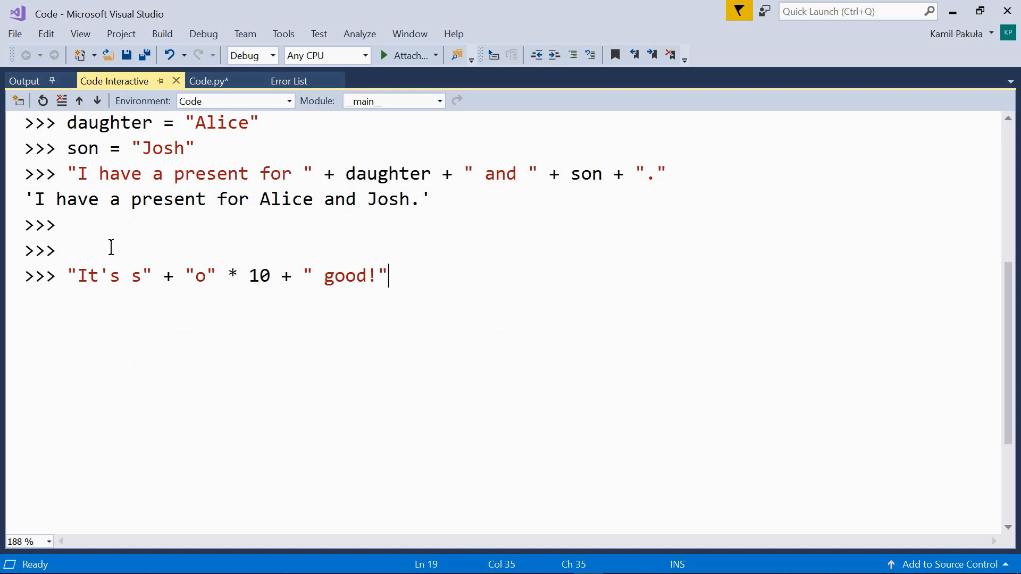
mouse_move(197, 276)
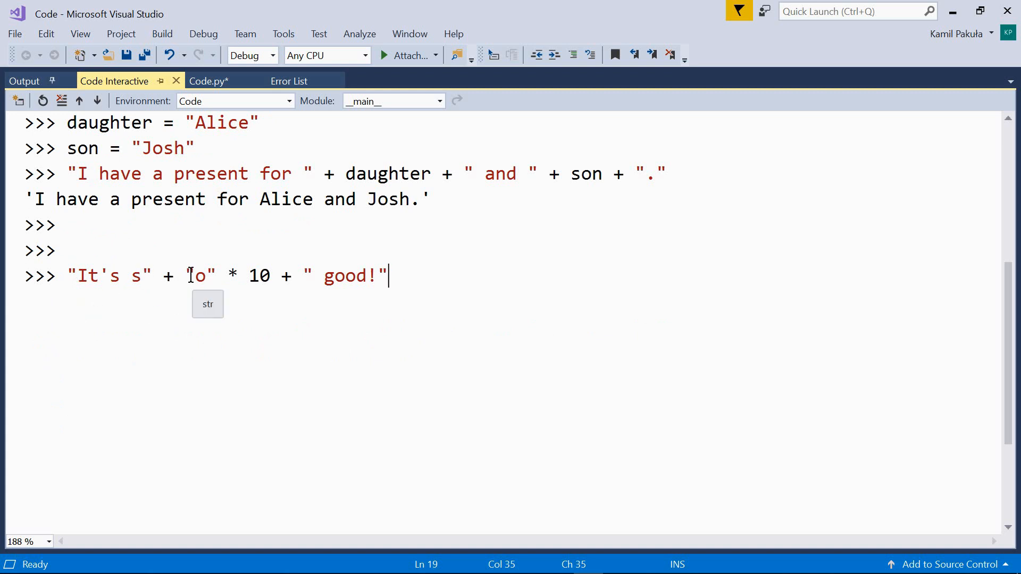
double_click(200, 275)
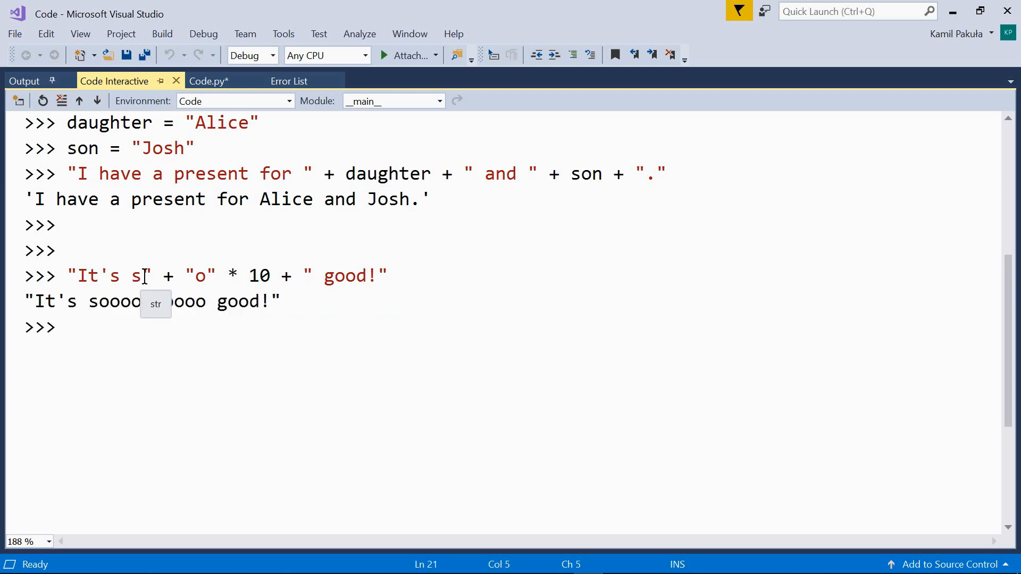
mouse_move(89, 302)
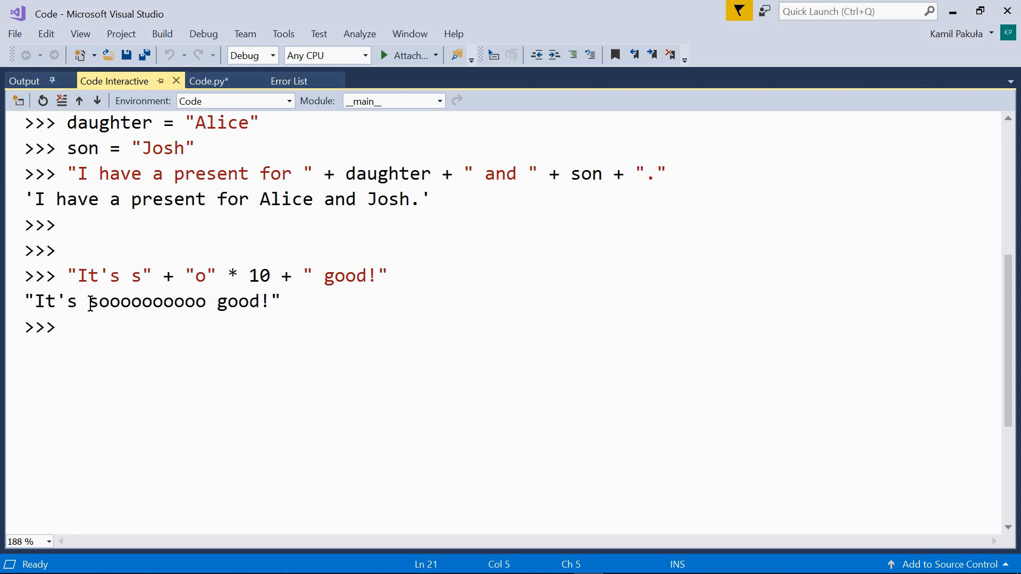
left_click_drag(99, 301, 207, 301)
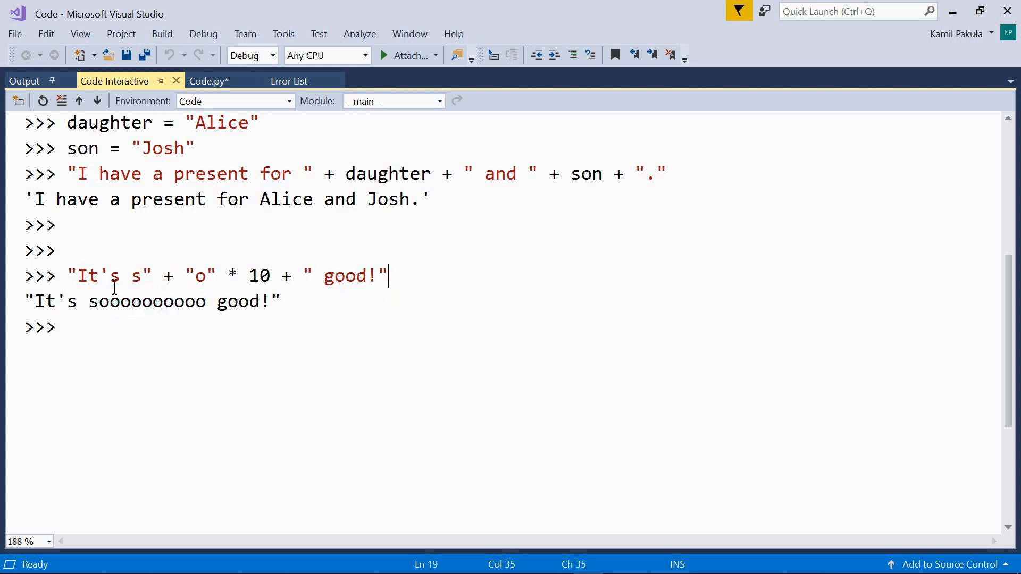
mouse_move(177, 277)
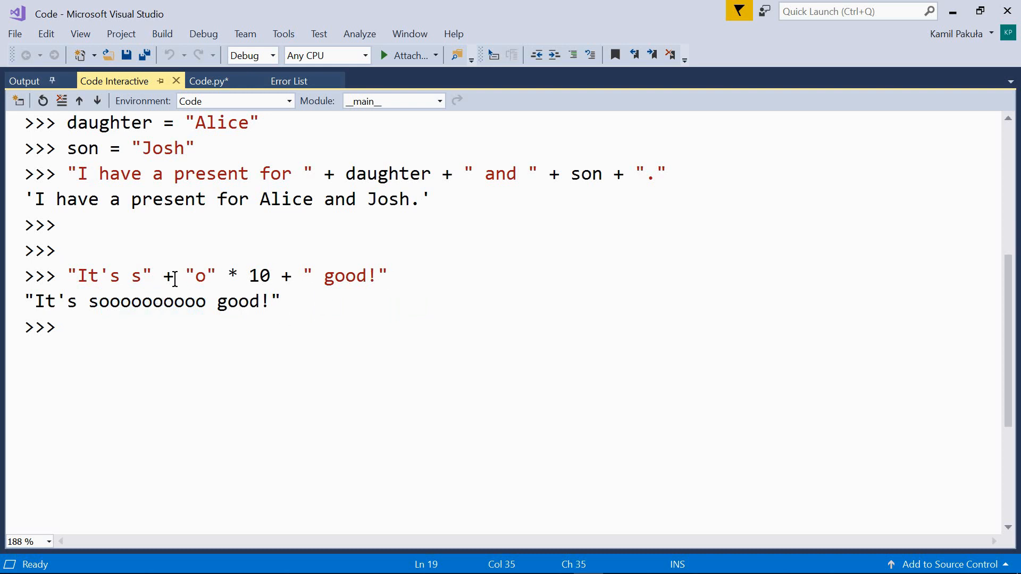
left_click_drag(187, 274, 272, 274)
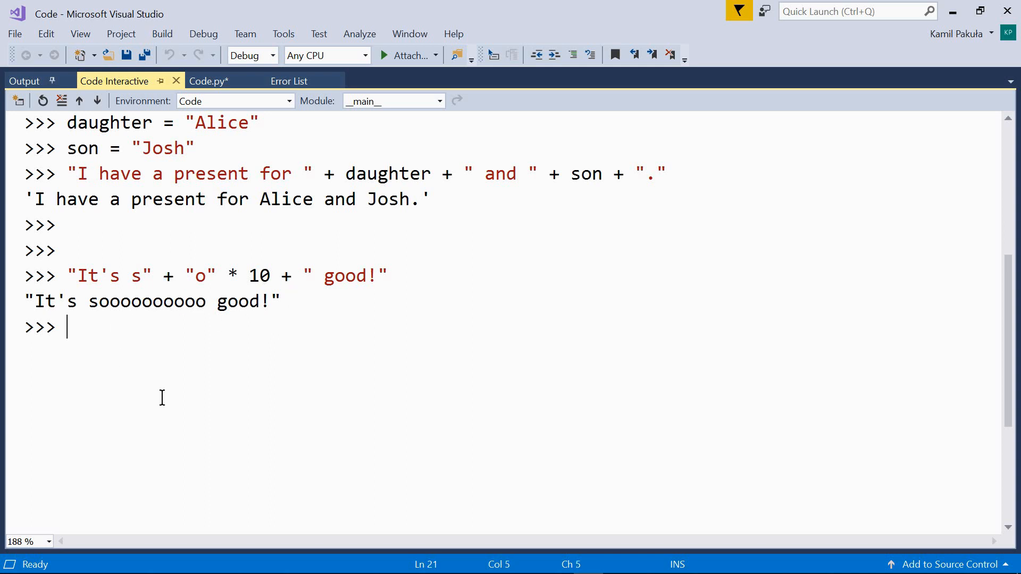
Evaluate 'ha ' * 20, then type question = "Were you shocked?".
type("''")
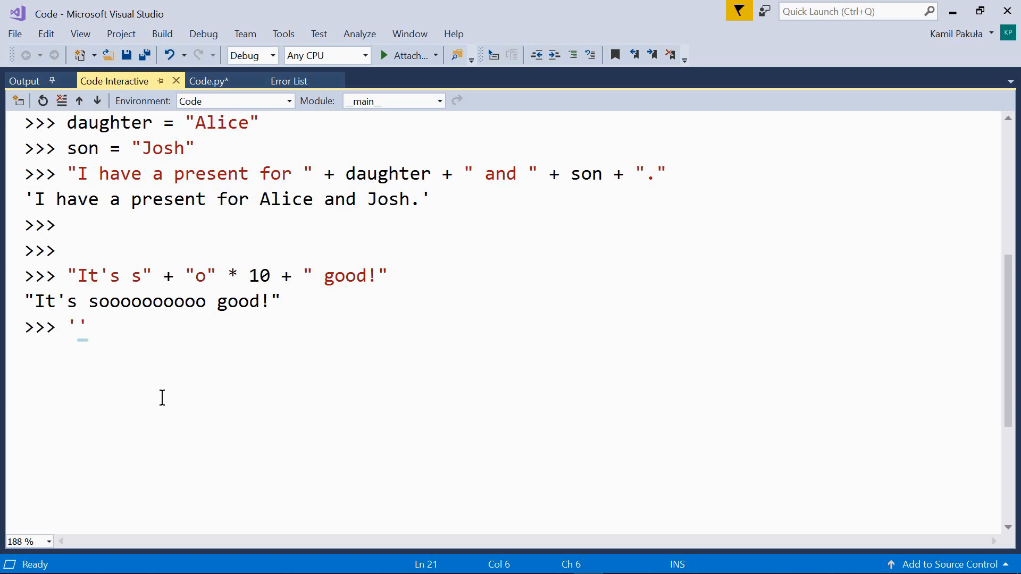
type("ha")
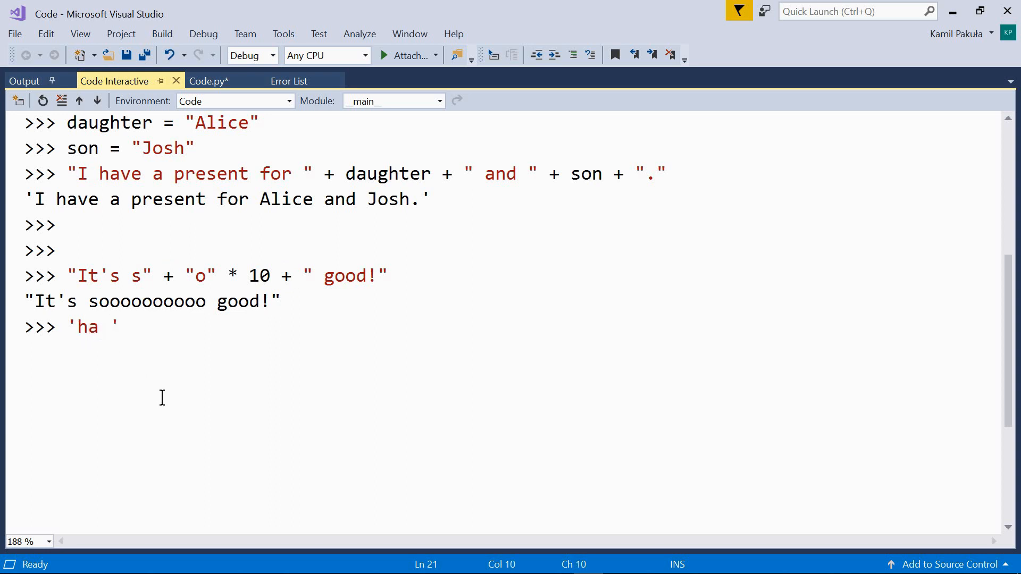
type("*")
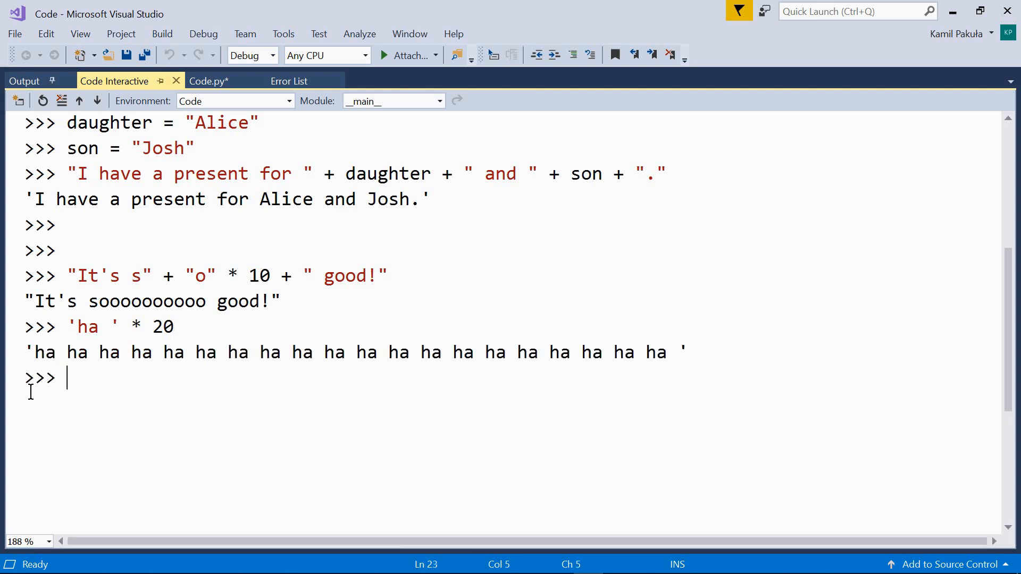
mouse_move(133, 397)
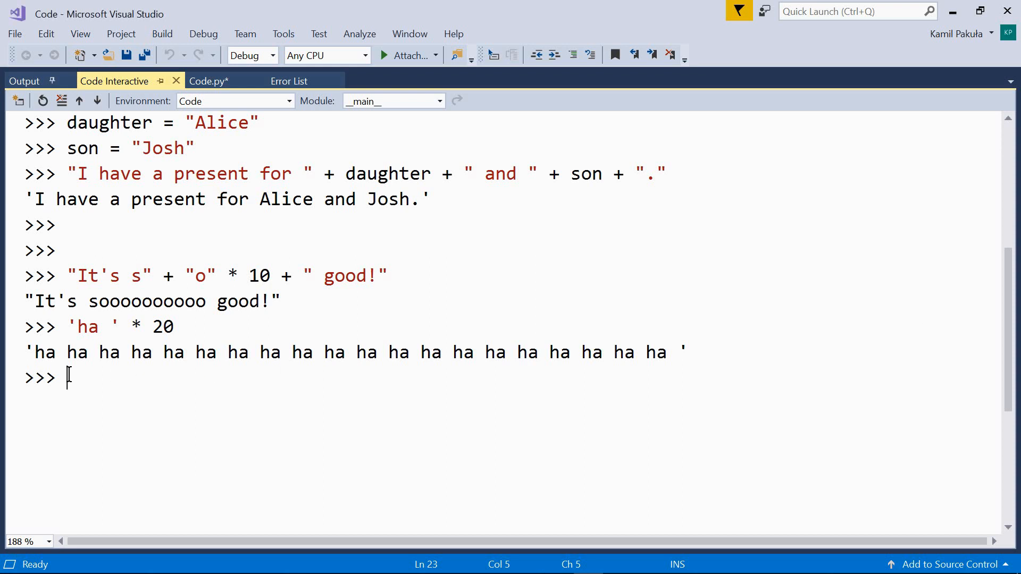
type("question = \"Were you shocked?\"")
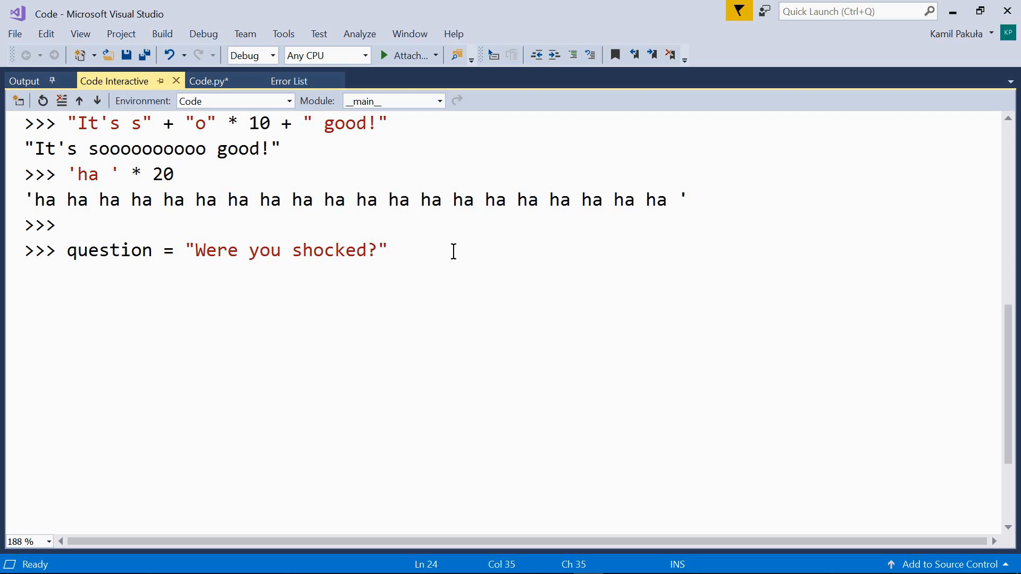
Set answer = question[10:12] + " " and evaluate answer * 5 giving 'ho ho ho ho ho '.
type("answer = question[10:12] + \" \"")
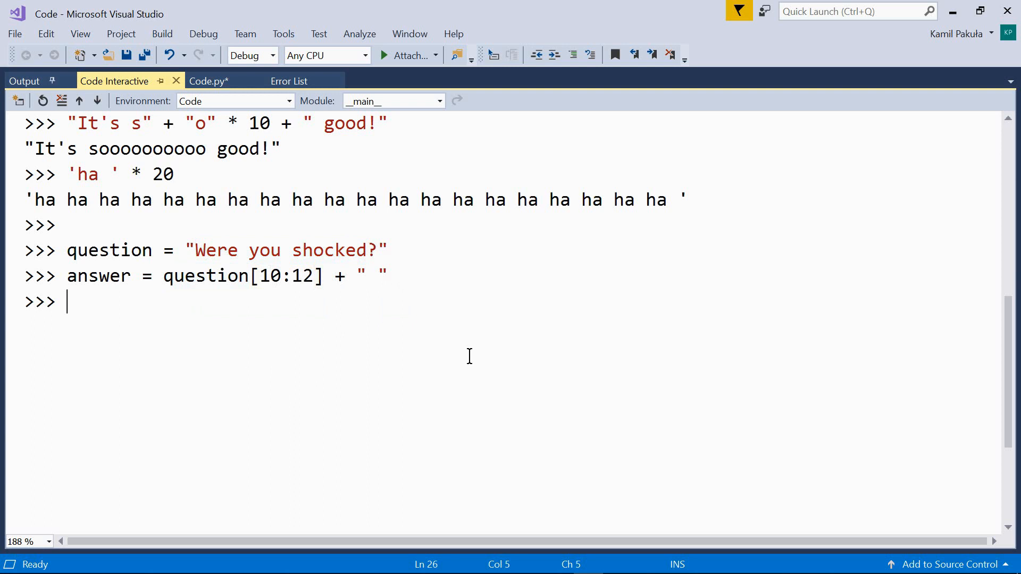
type("ans")
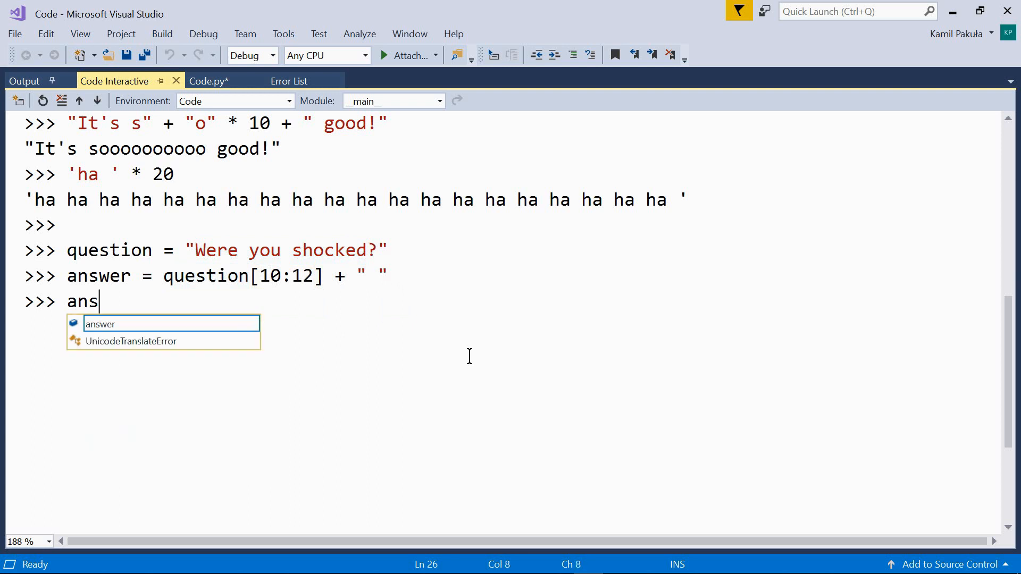
type("wer *")
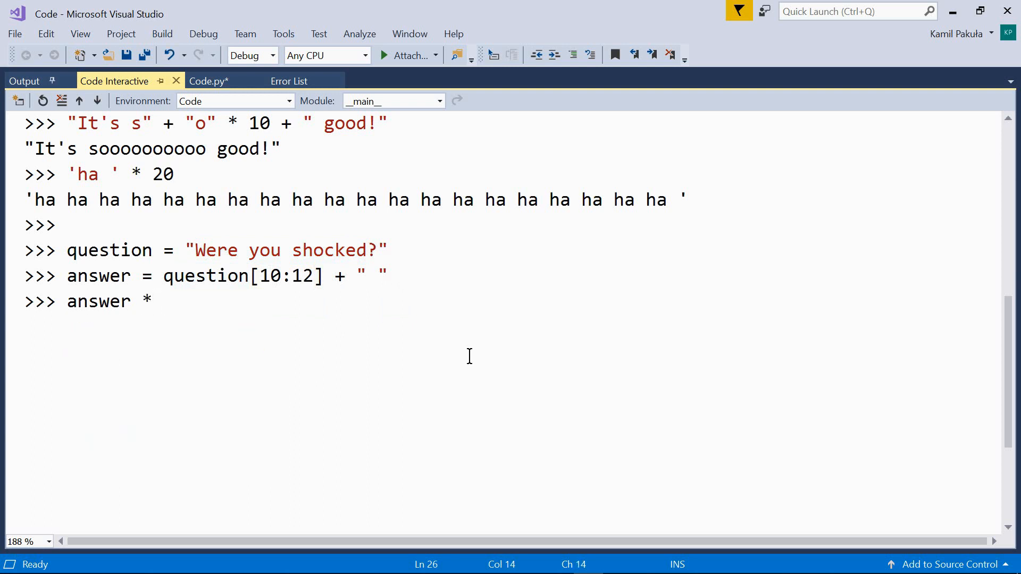
type("5")
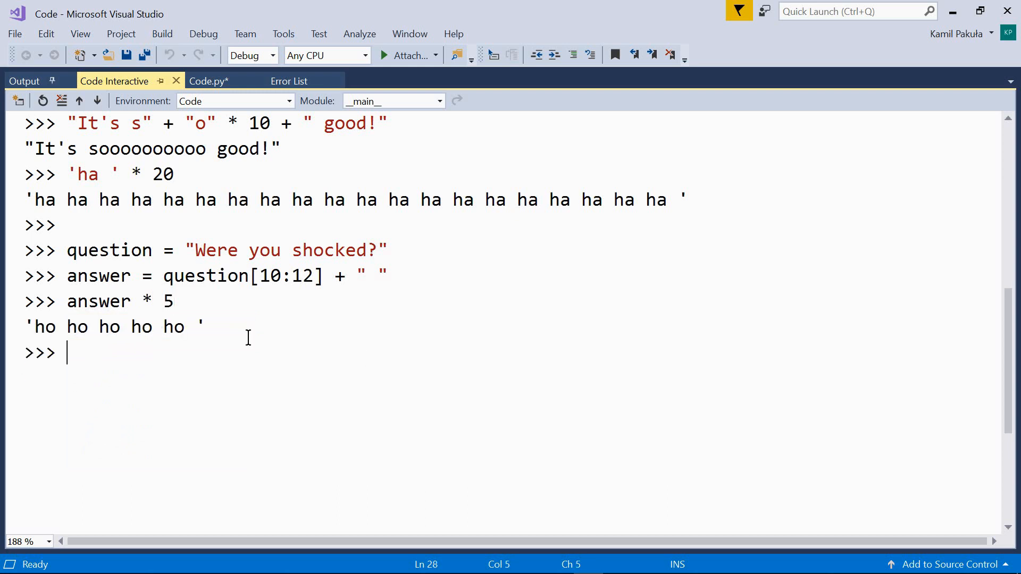
mouse_move(217, 374)
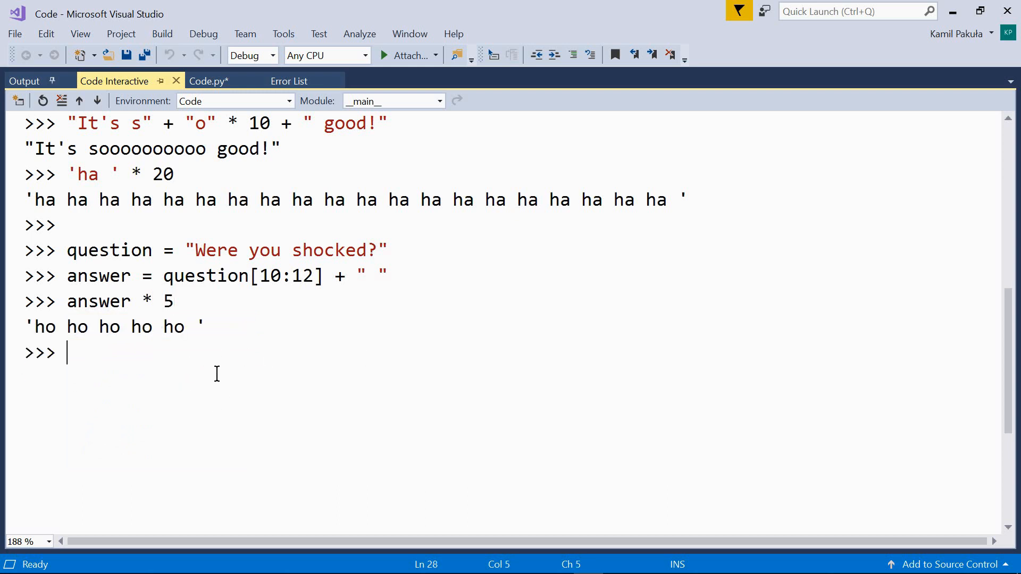
mouse_move(318, 311)
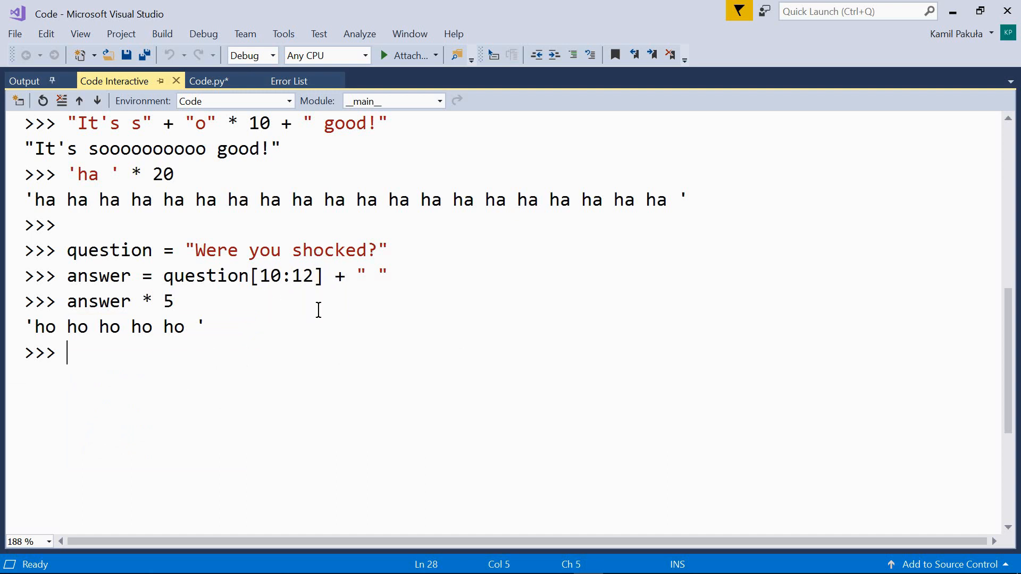
double_click(313, 250)
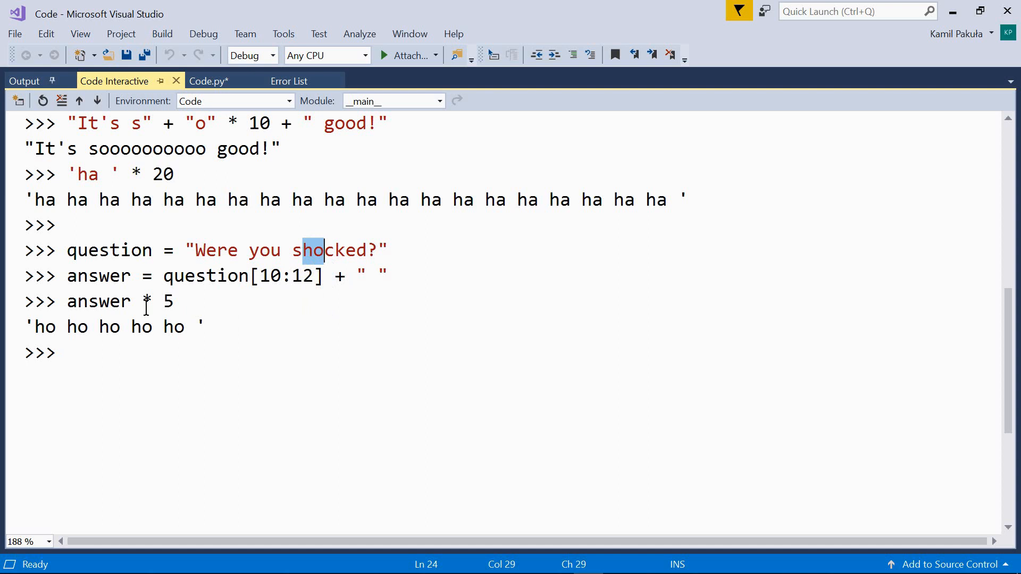
mouse_move(78, 355)
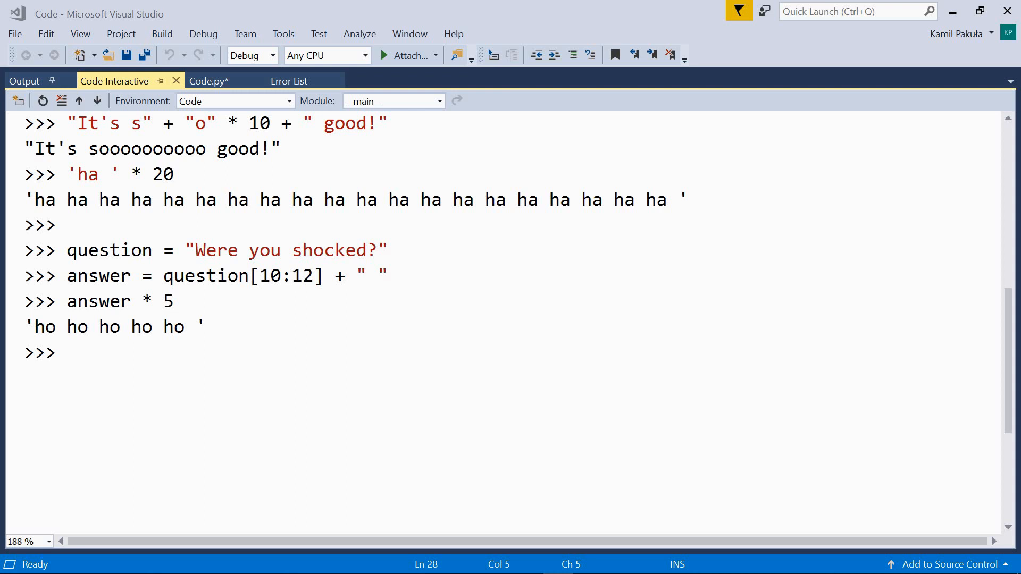
mouse_move(266, 373)
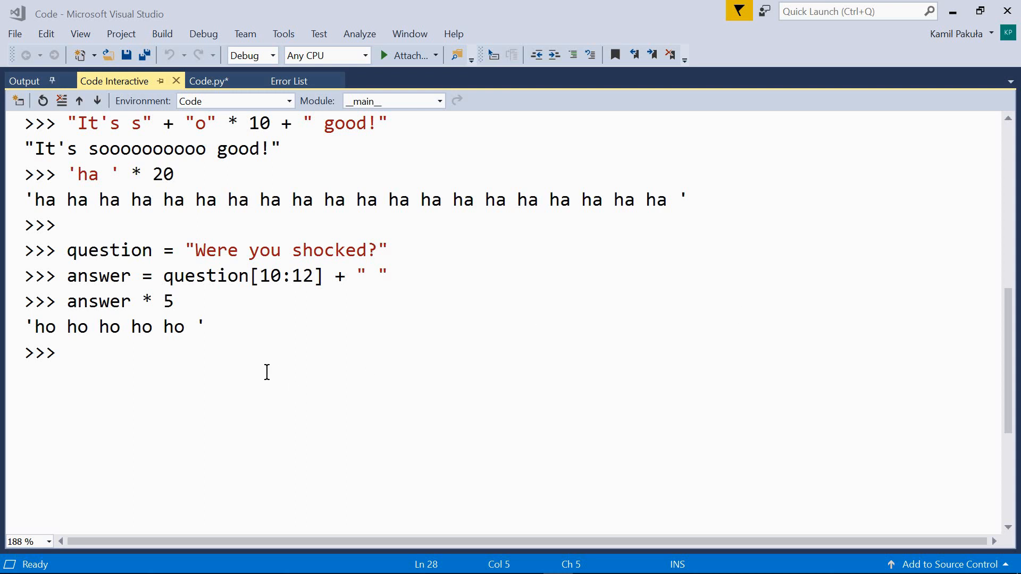
Write the note a *= b beside its expansion a = a * b on the prompt line.
type("*")
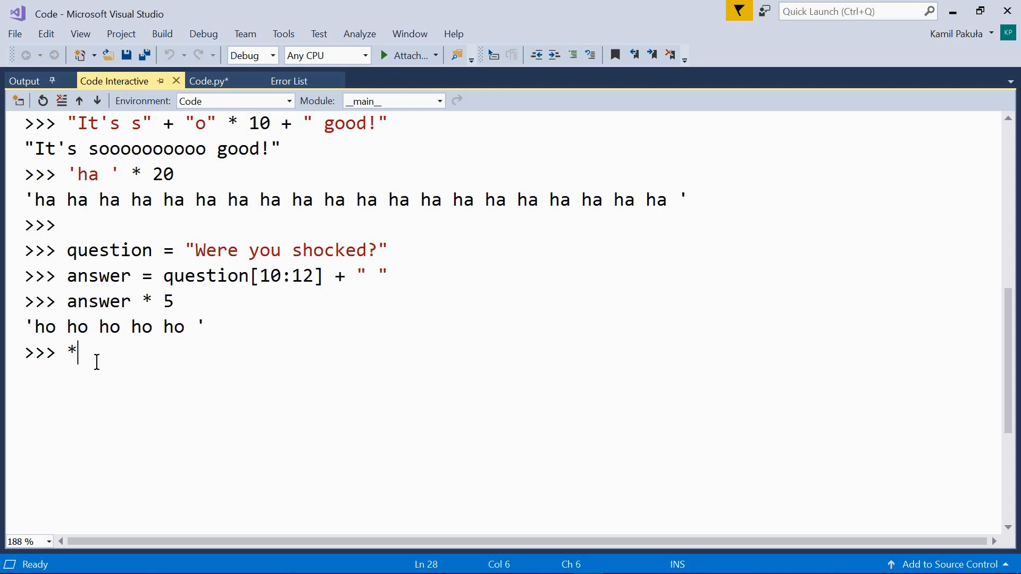
type("=")
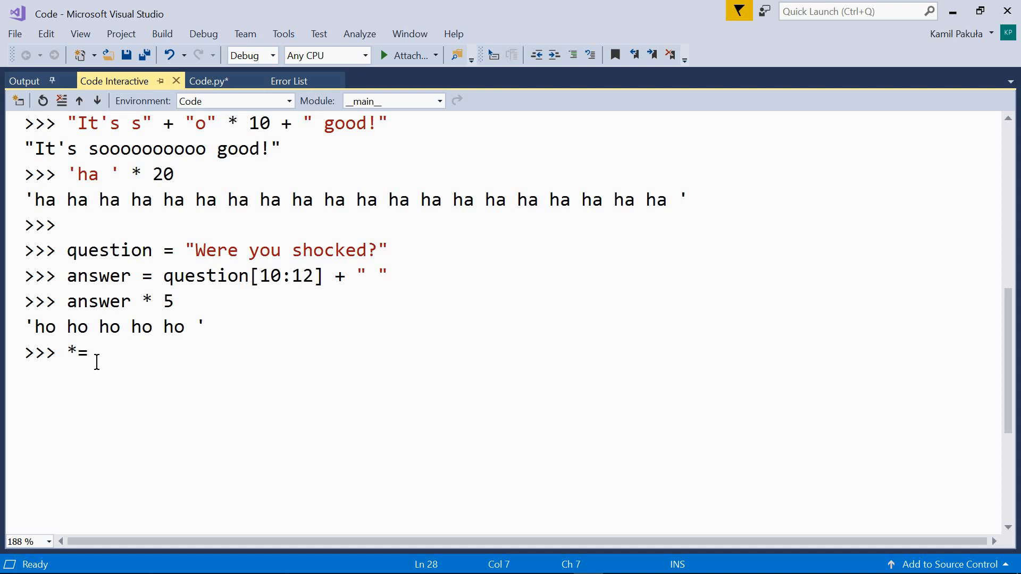
key("Backspace")
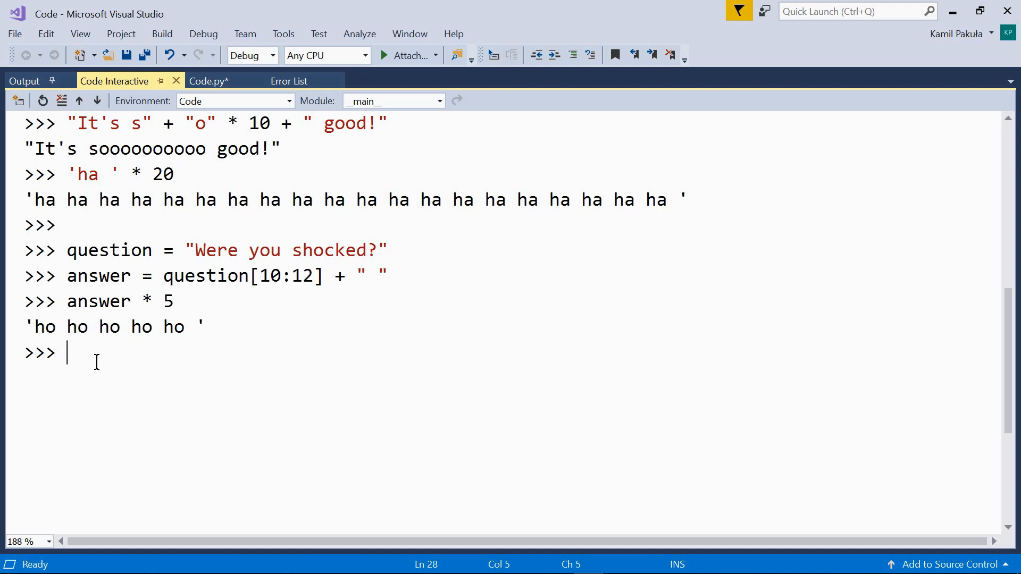
type("a")
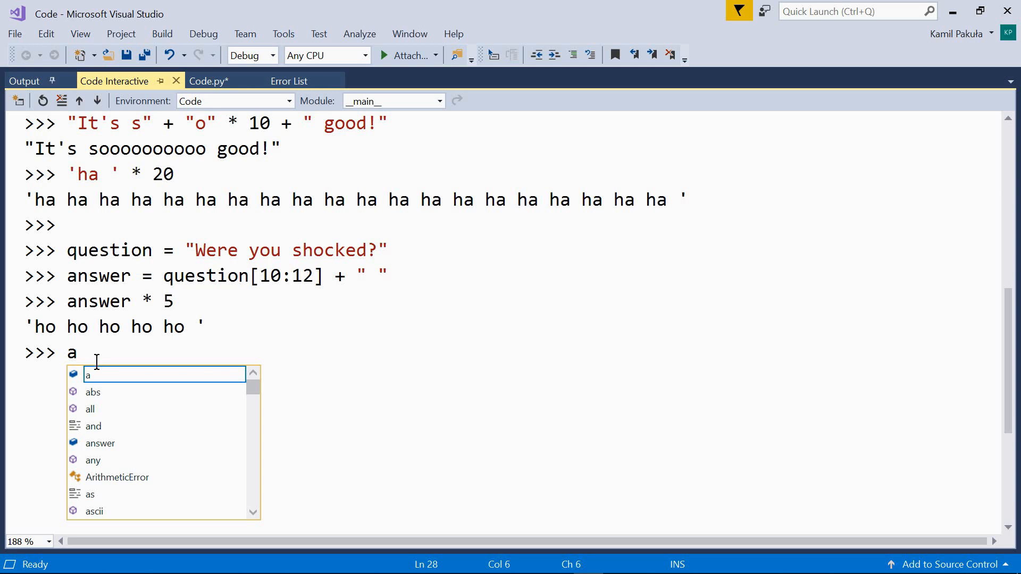
type("*=")
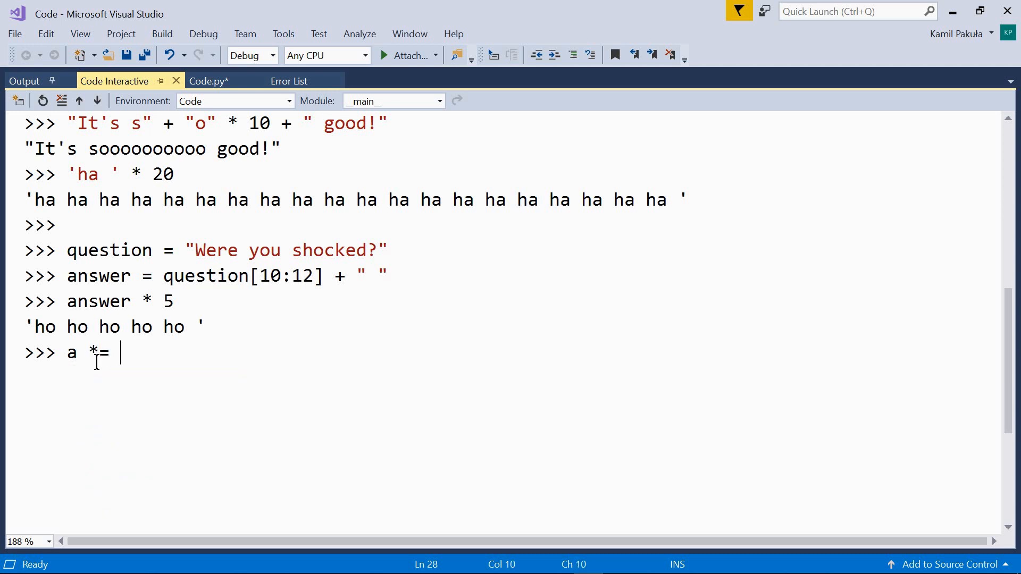
type("b")
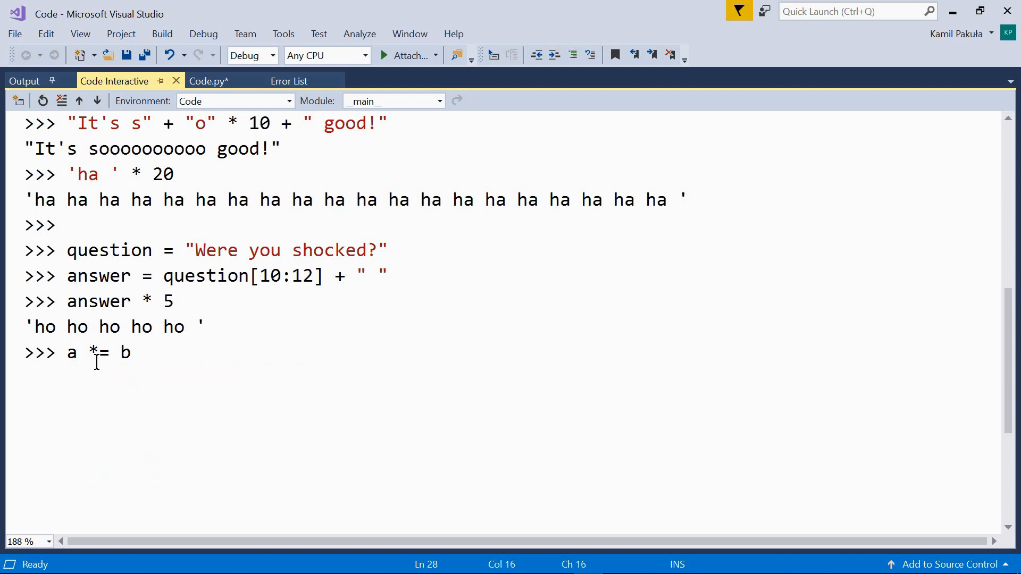
type("a =")
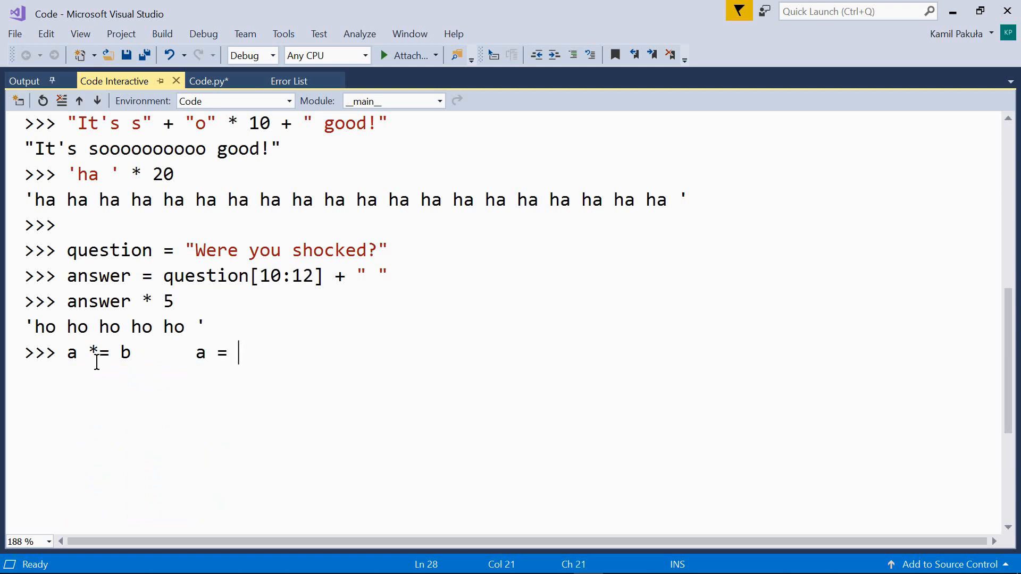
type("a")
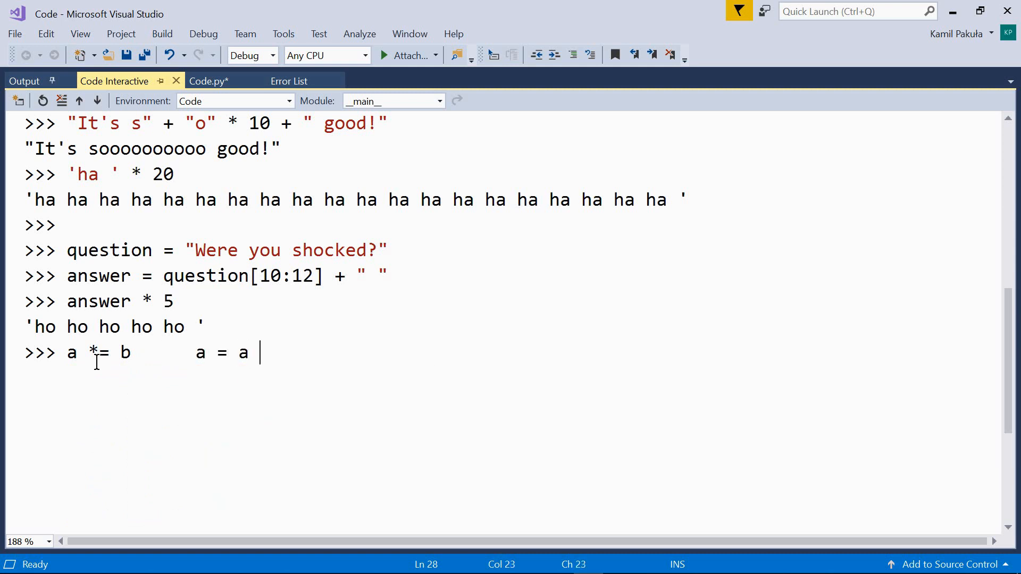
type("* b")
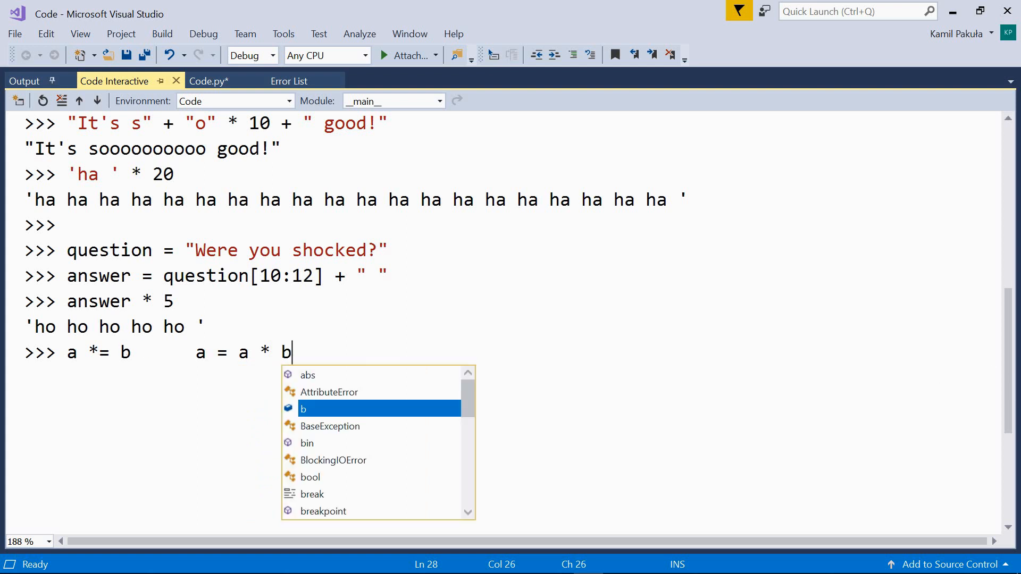
key("Escape")
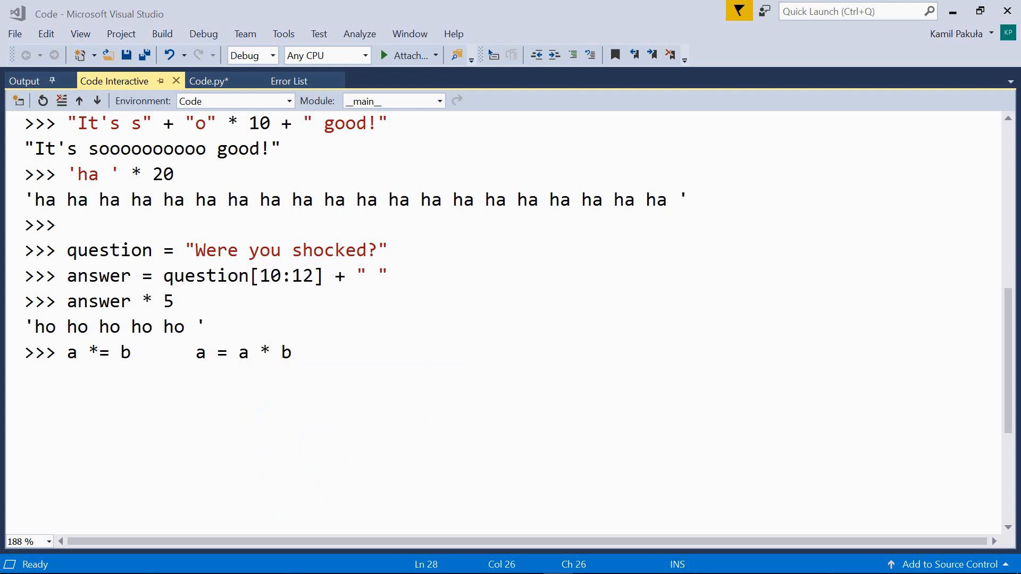
mouse_move(304, 352)
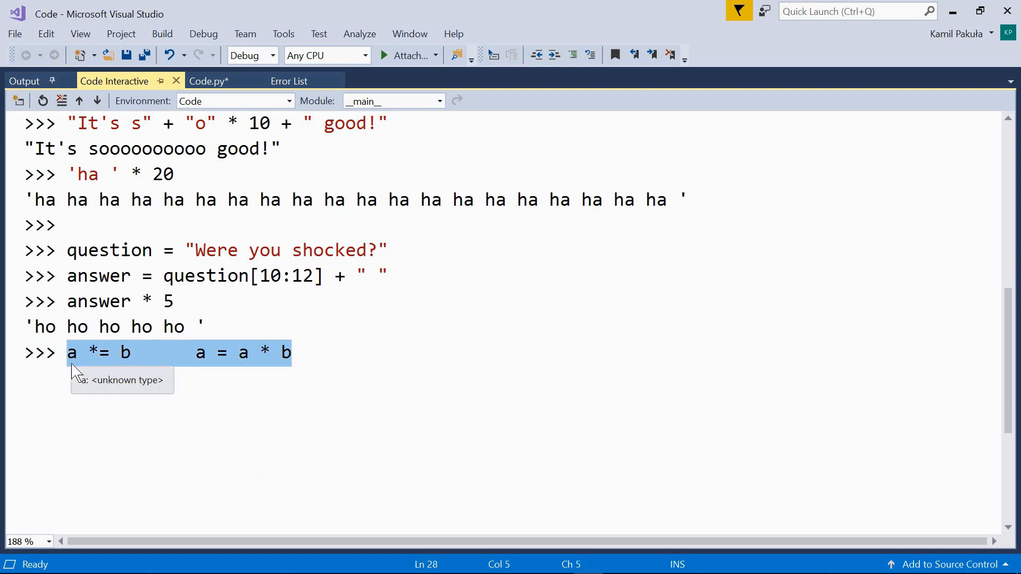
Assign pattern1 = "-oo-" and rebuild it as pattern1 = pattern1 * 3.
type("pattern1 = \"-oo-\"")
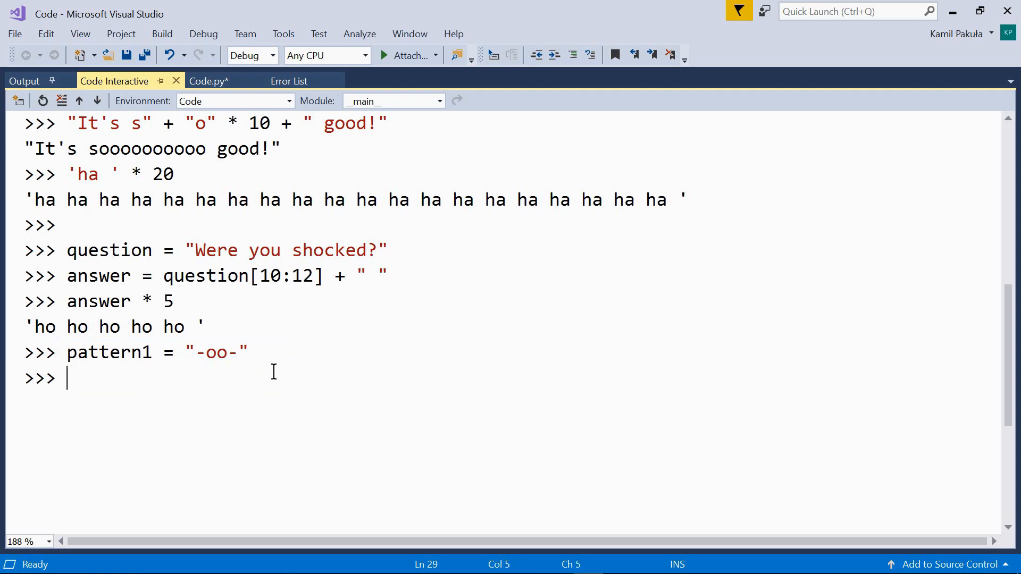
type("patter")
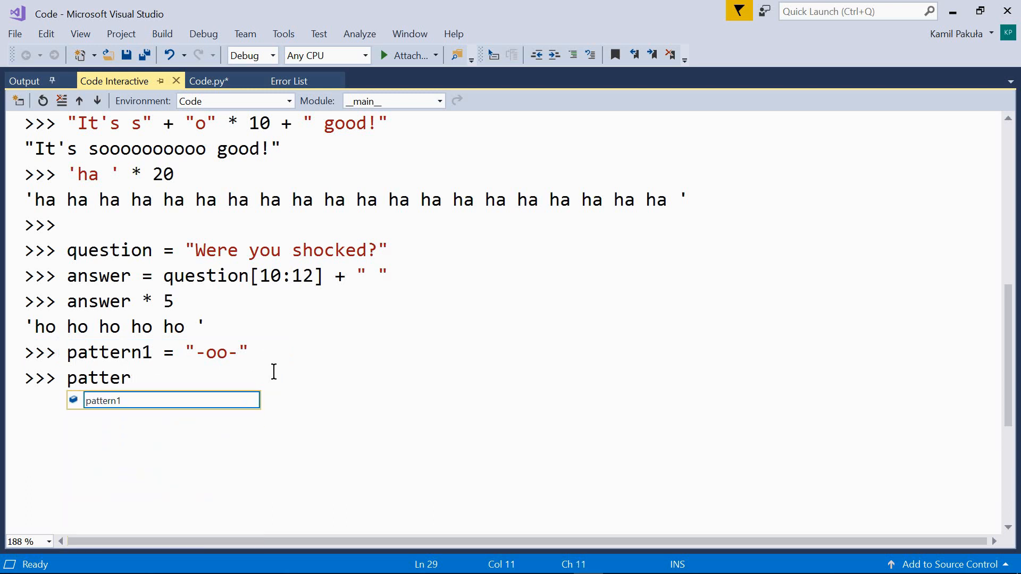
type("n1 = p")
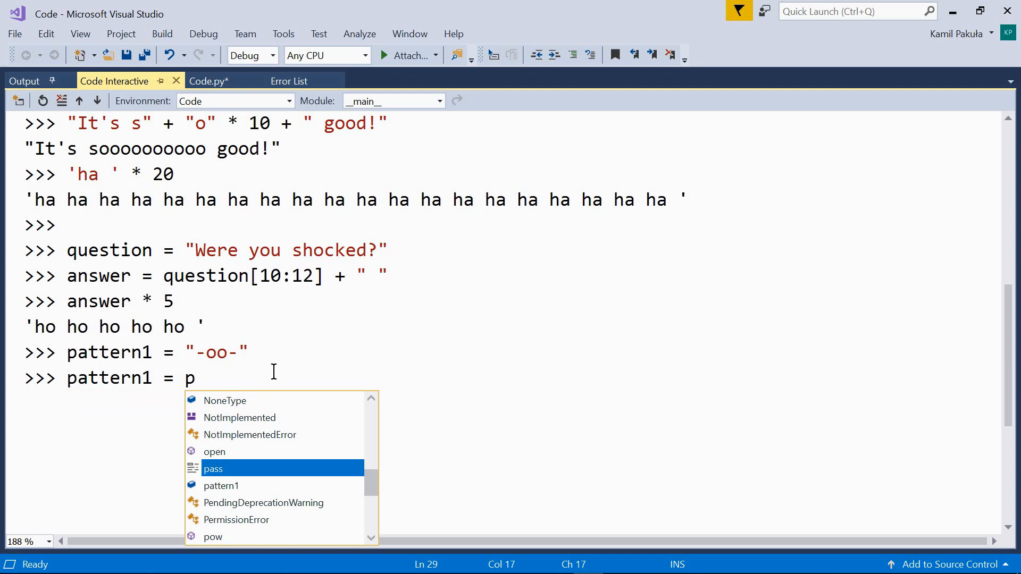
type("attern1")
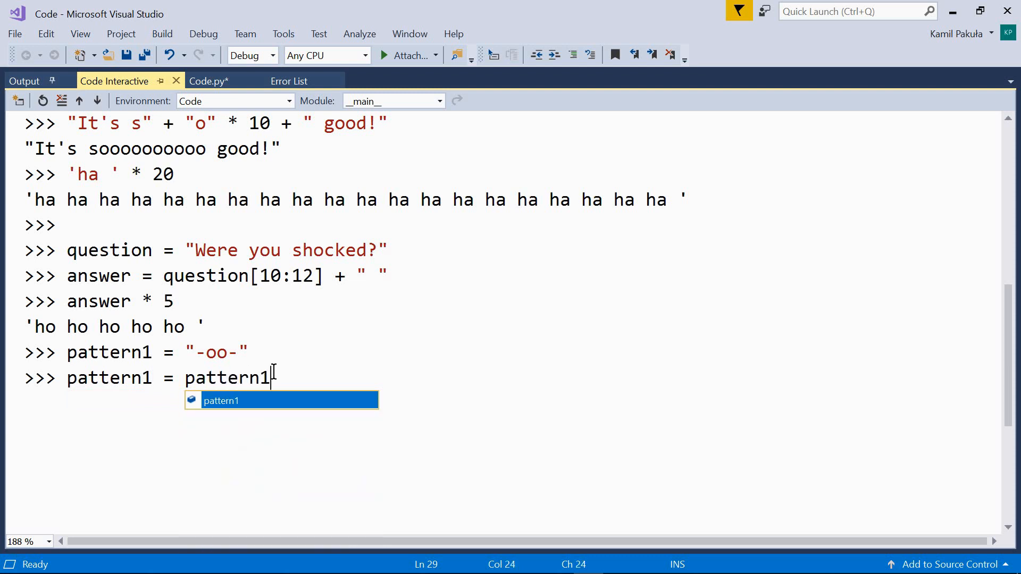
type("*")
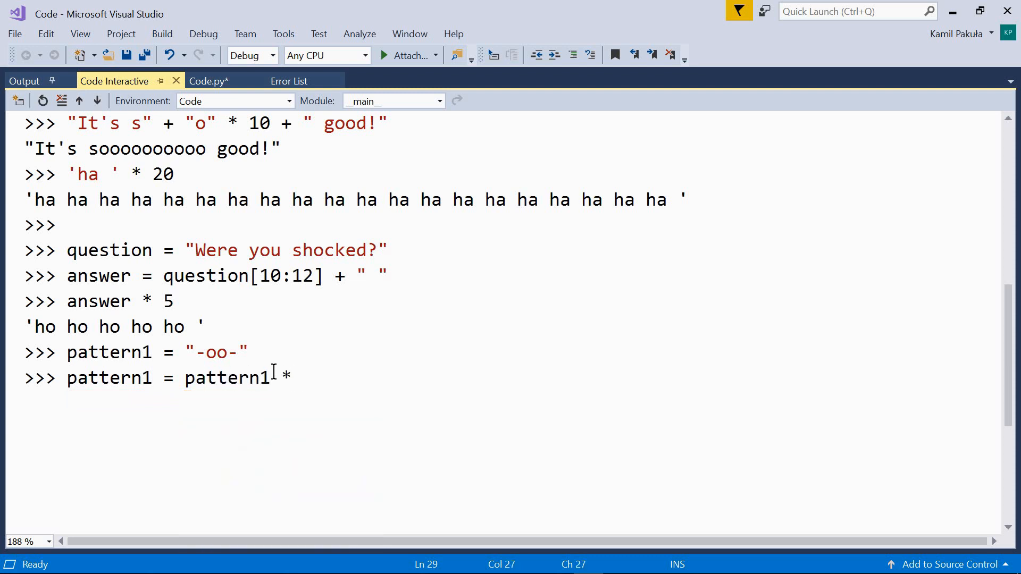
type("3")
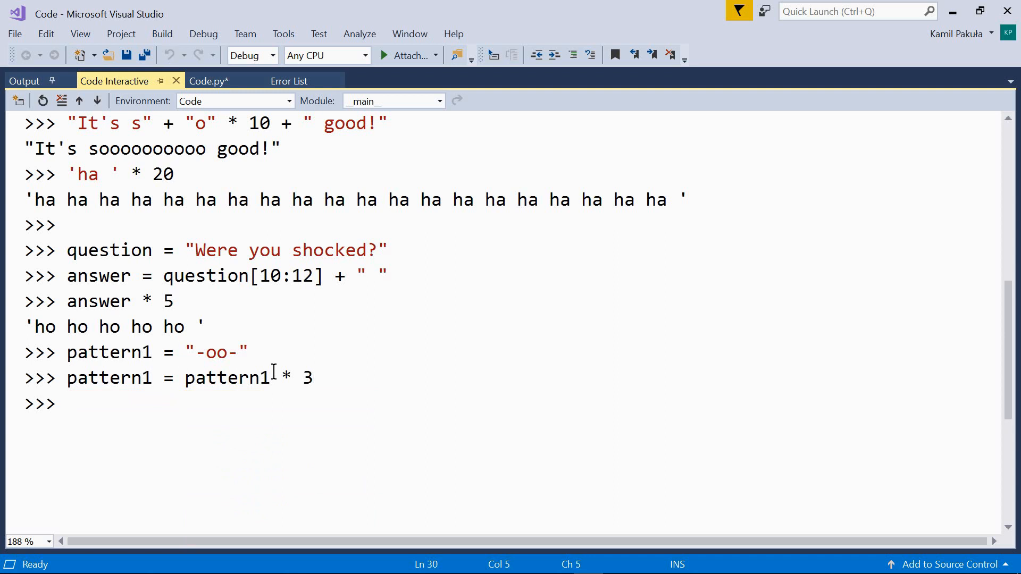
Evaluate pattern1 to show '-oo--oo--oo-' and highlight the original "-oo-" literal.
type("patte")
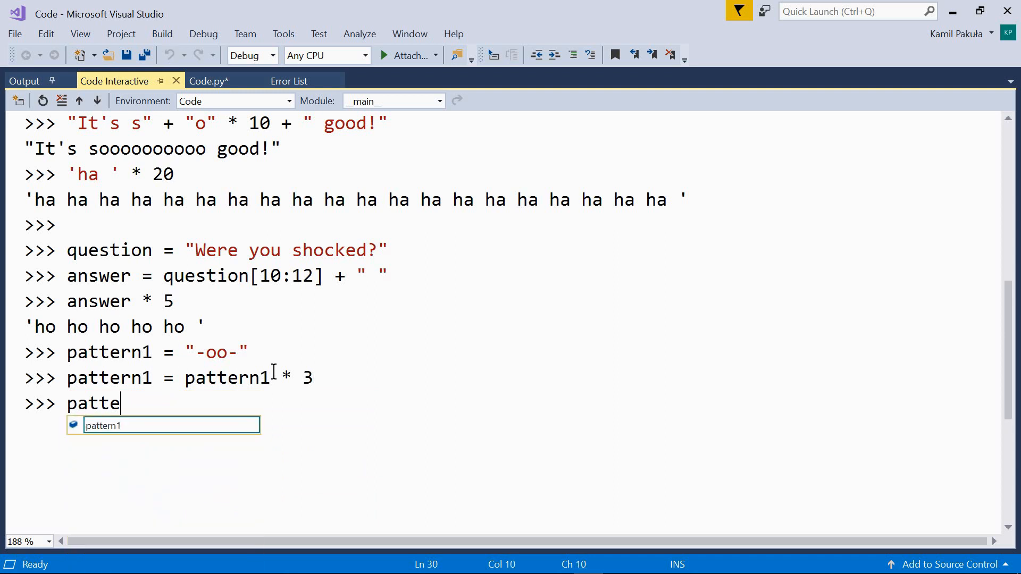
key("Enter")
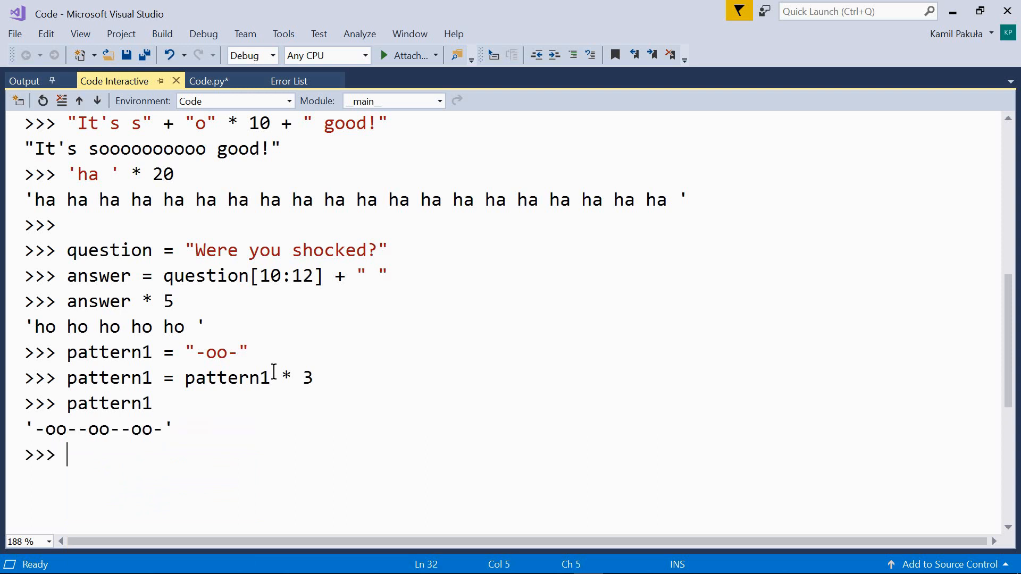
mouse_move(133, 460)
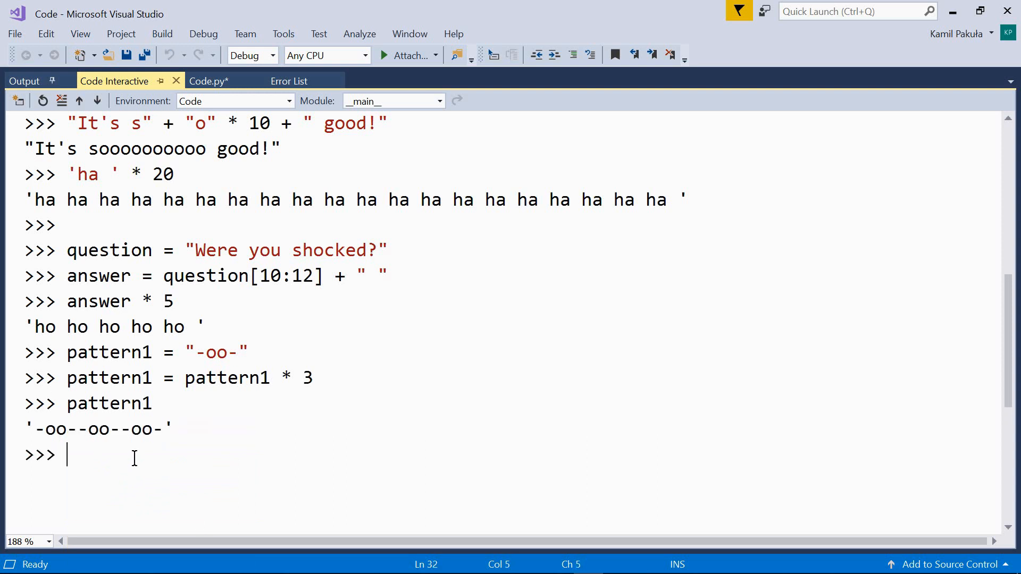
double_click(216, 352)
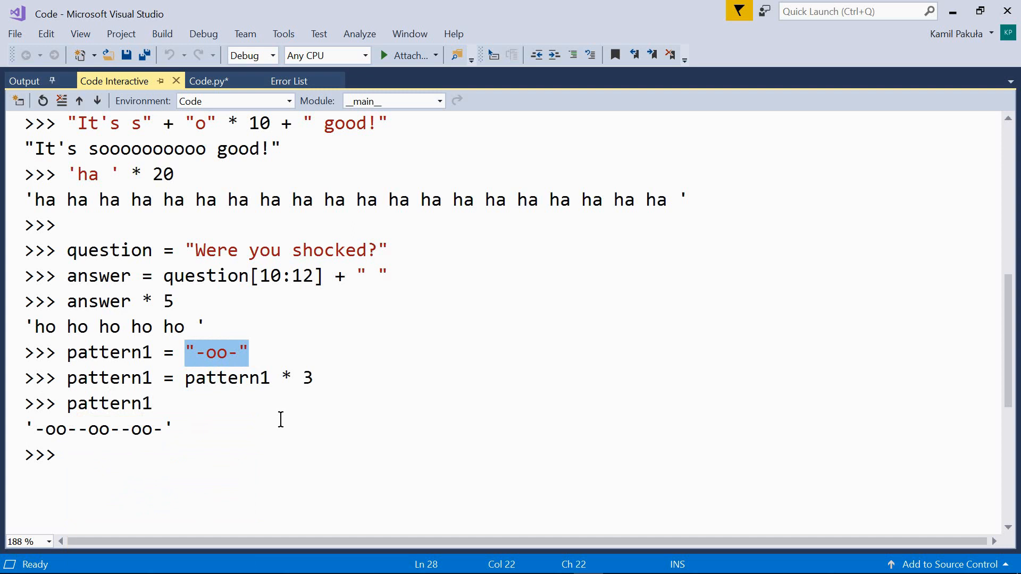
left_click(247, 420)
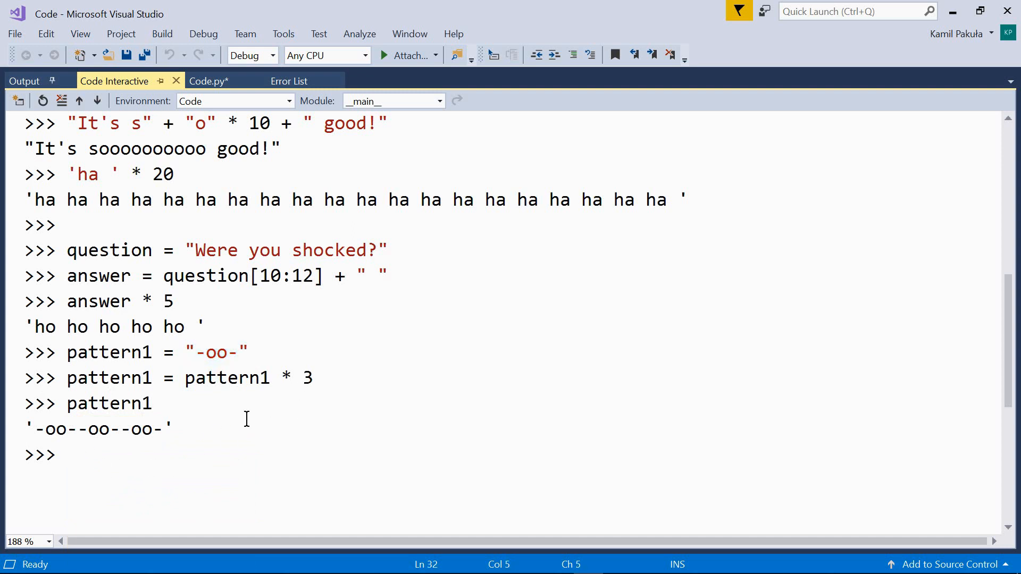
scroll("down", 3)
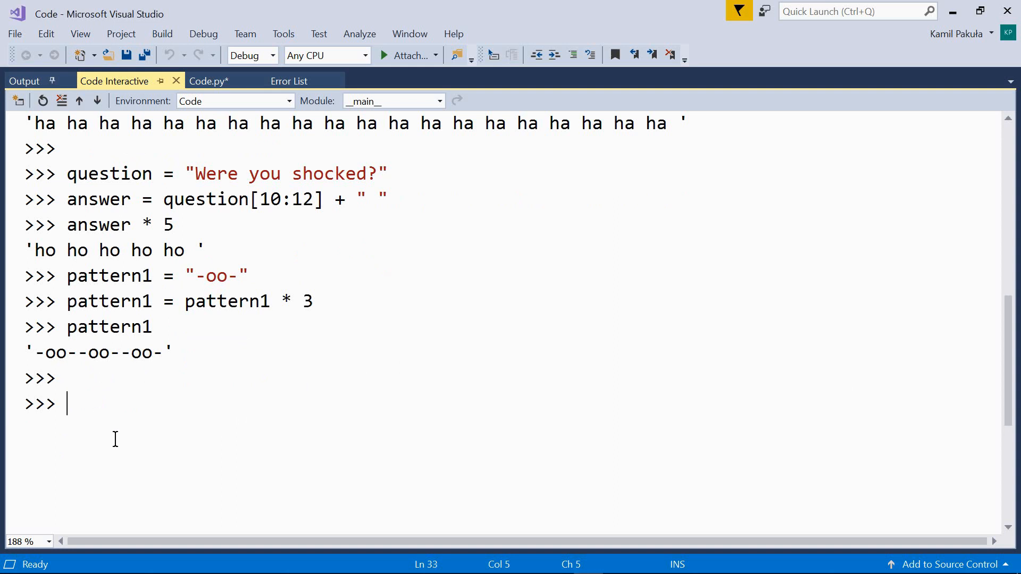
Assign pattern2 = "=XX=", triple it with pattern2 *= 3, and evaluate it to show '=XX==XX==XX='.
type("pattern2 = \"=XX=\"")
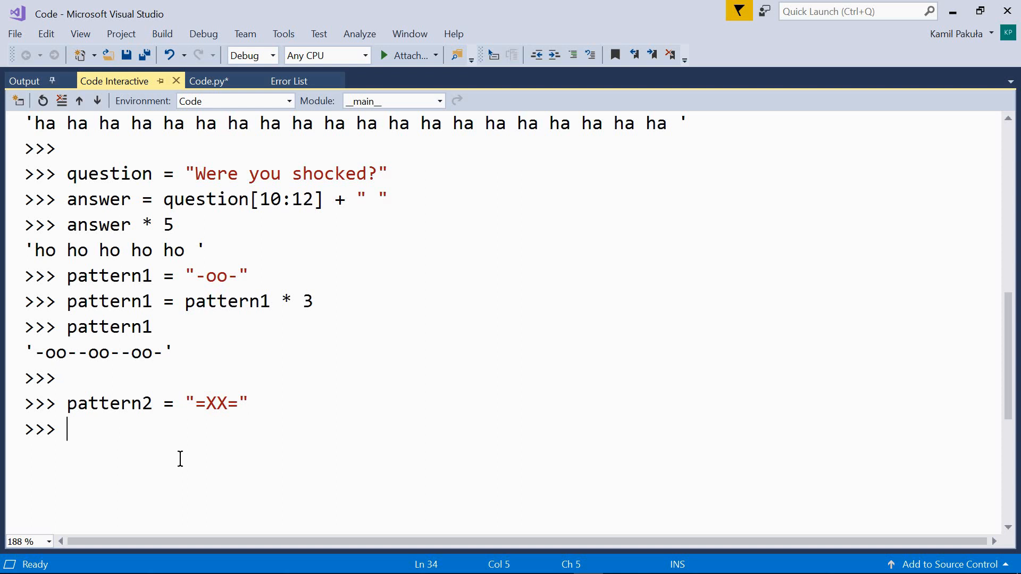
type("patte")
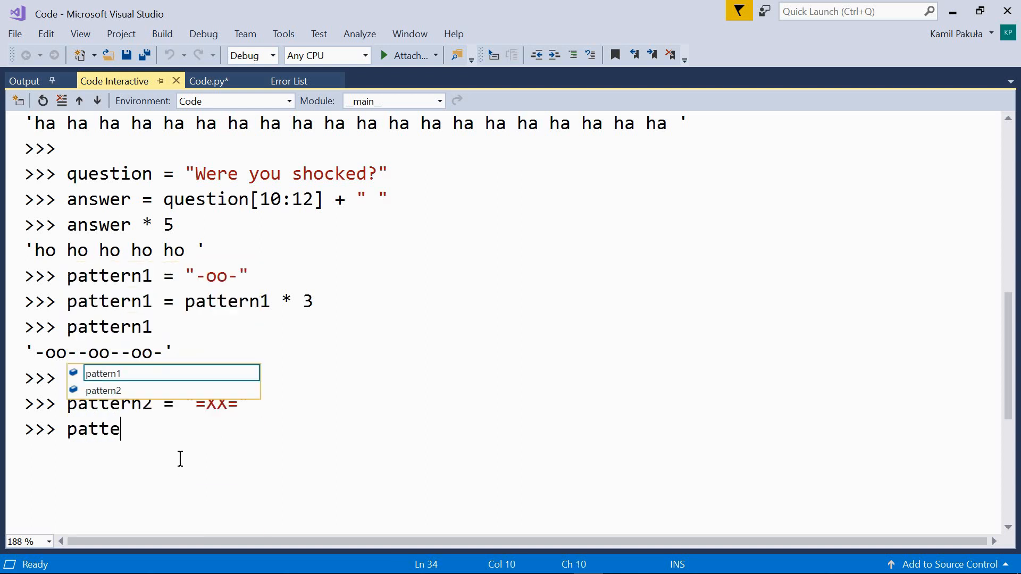
type("rn2")
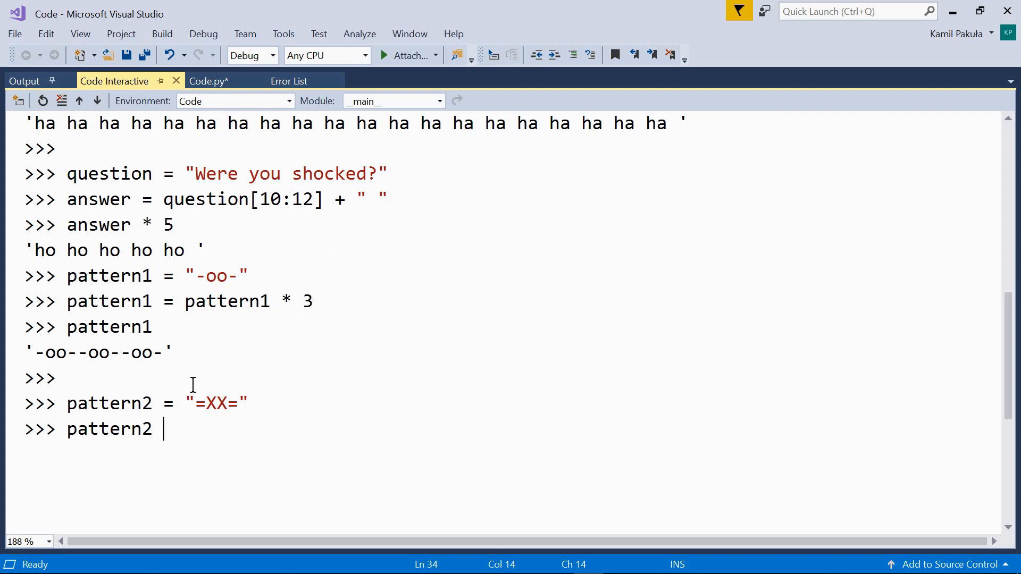
mouse_move(277, 317)
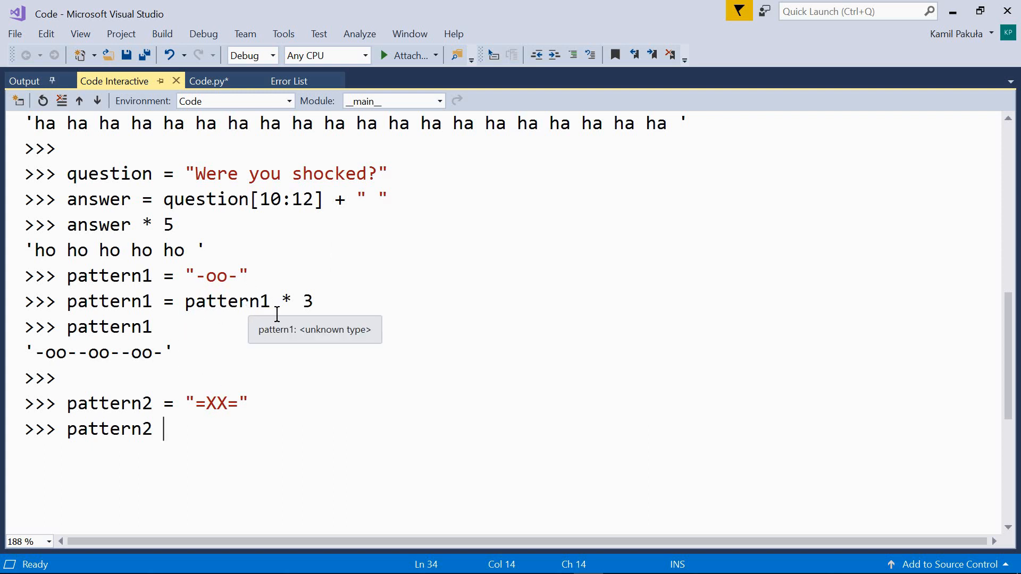
mouse_move(194, 480)
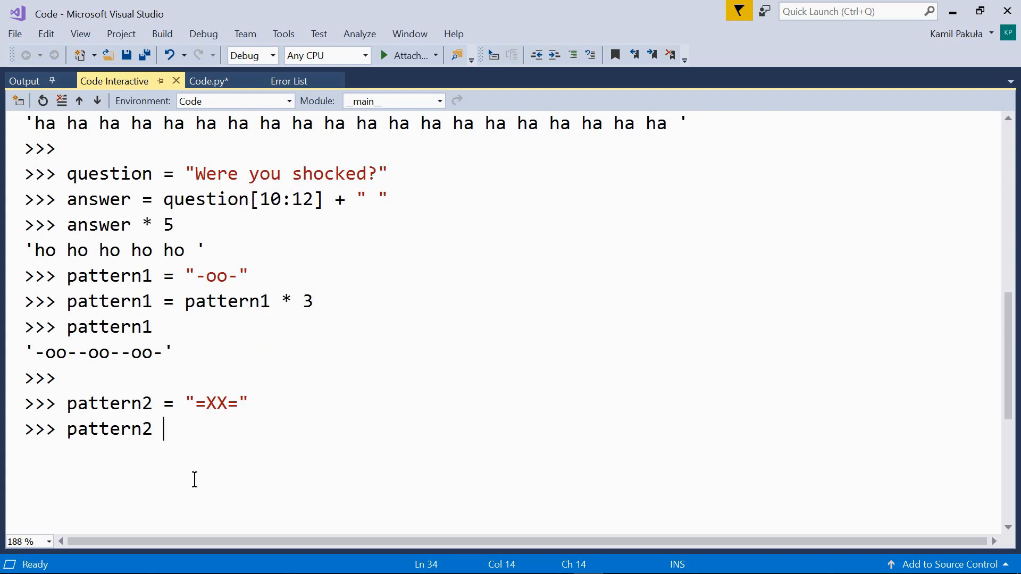
mouse_move(198, 457)
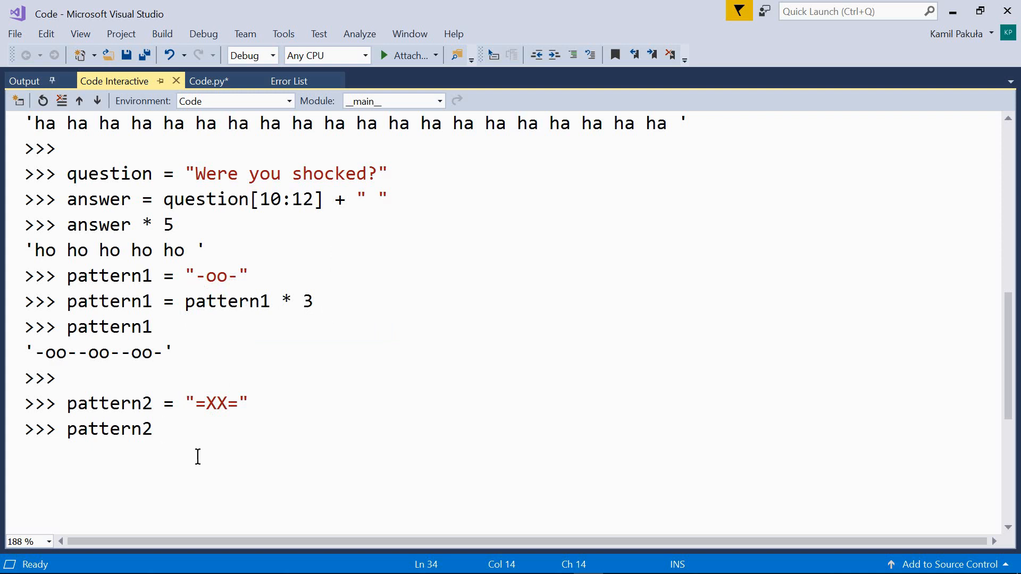
type("*= 3")
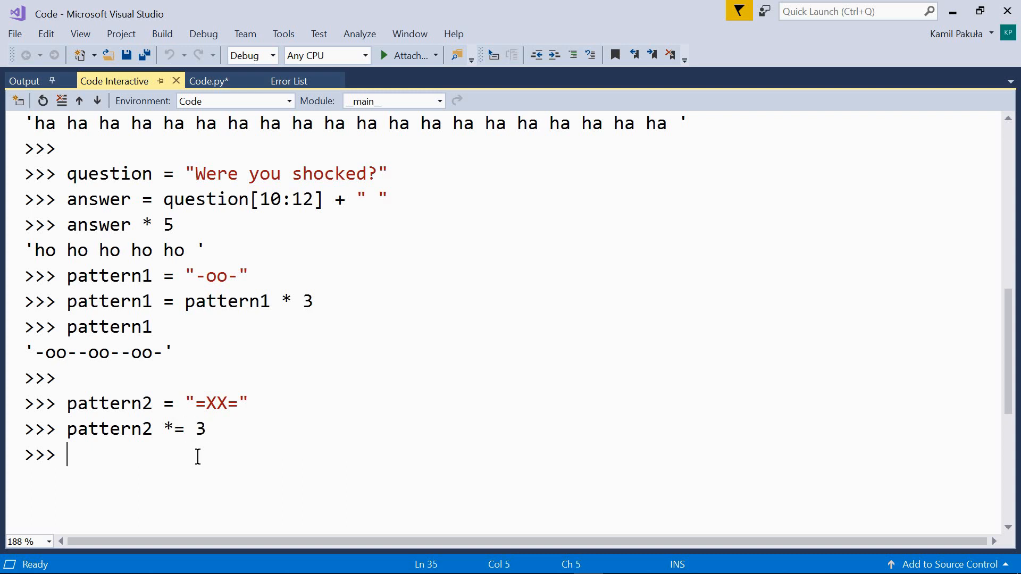
type("pattern2")
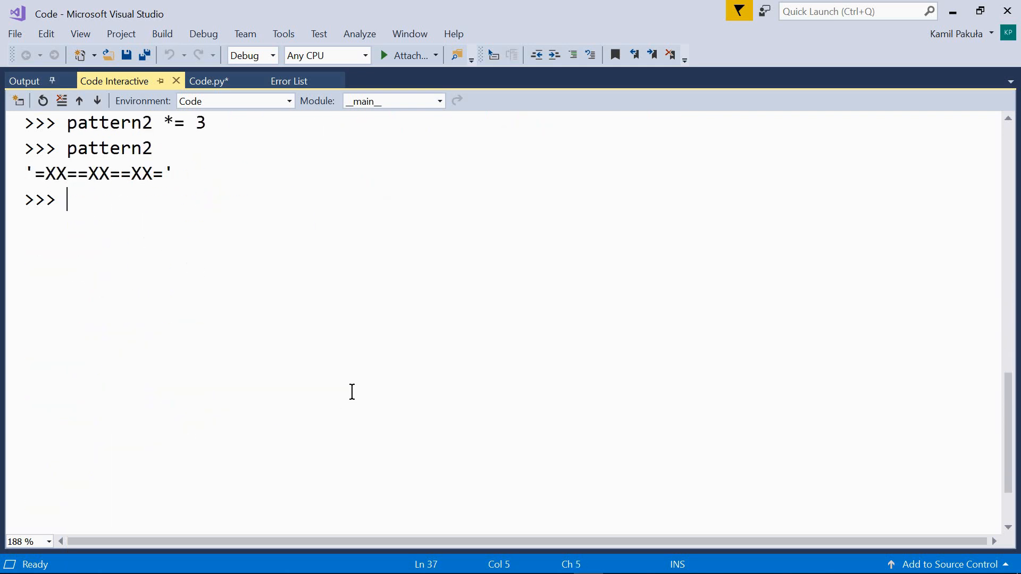
mouse_move(355, 393)
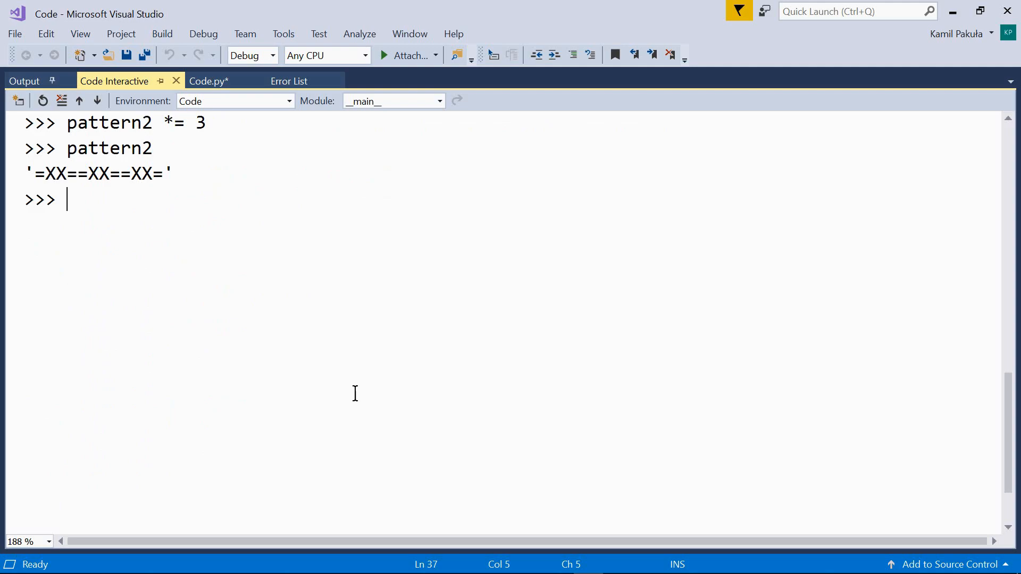